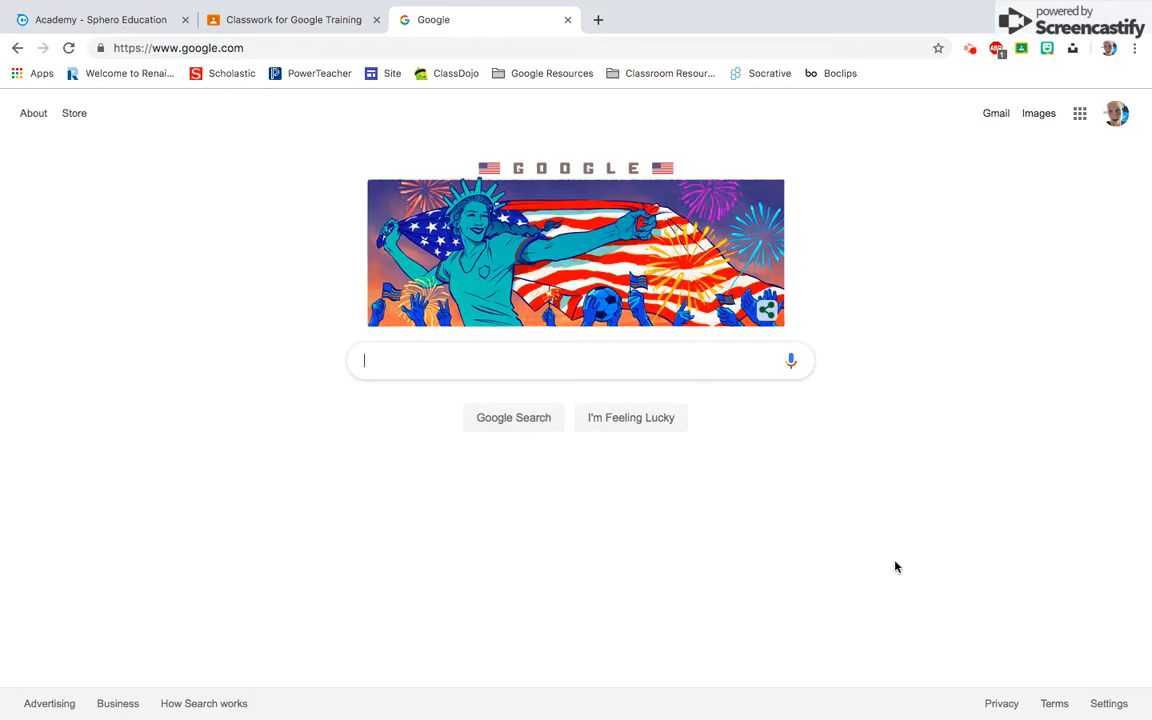
pyautogui.moveTo(1015, 406)
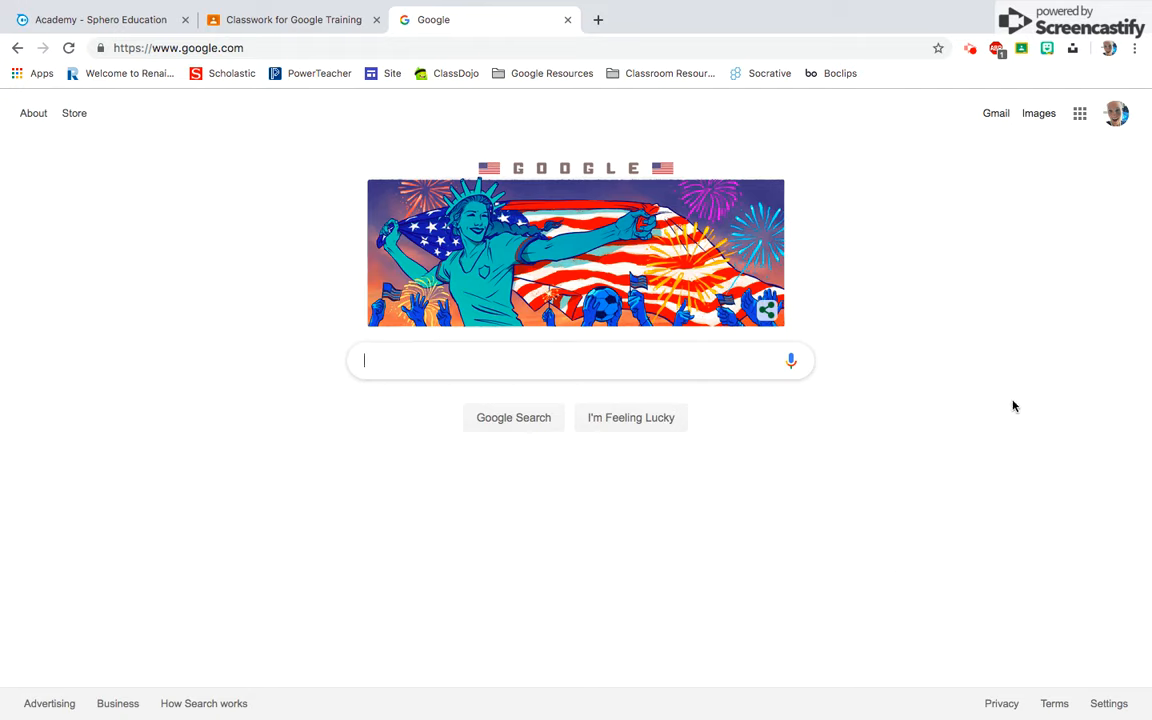
pyautogui.moveTo(1079, 113)
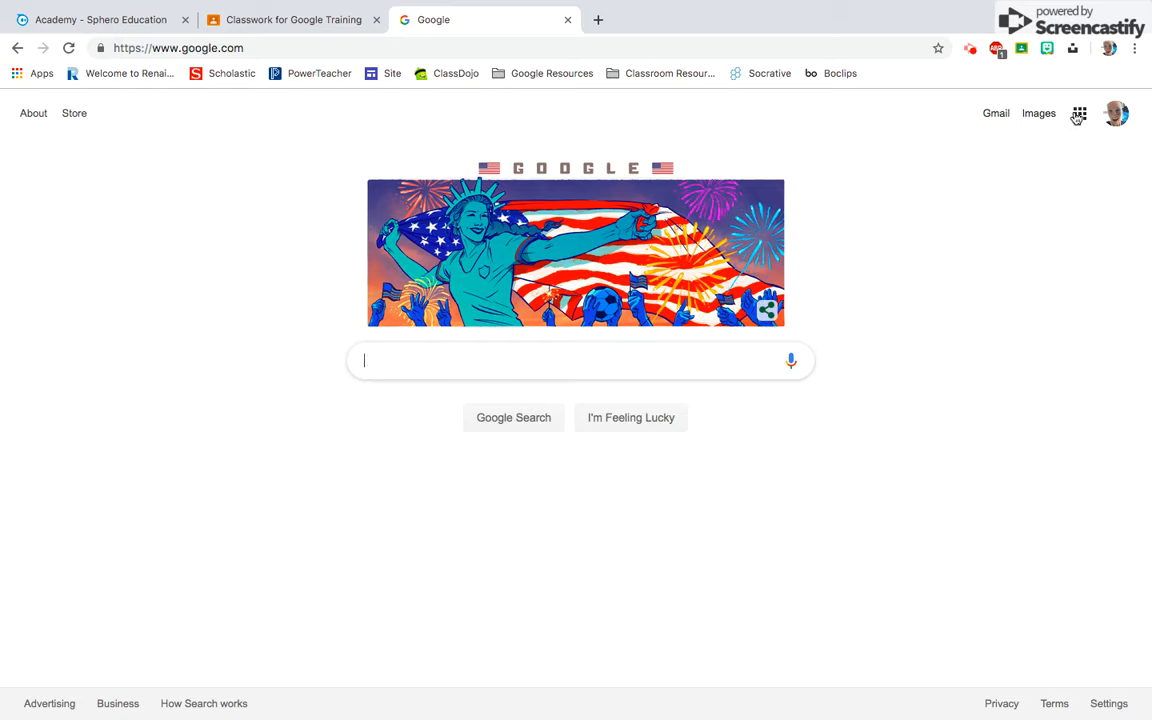
# Open Google Drive from the Google apps grid on the Search page
pyautogui.click(1078, 113)
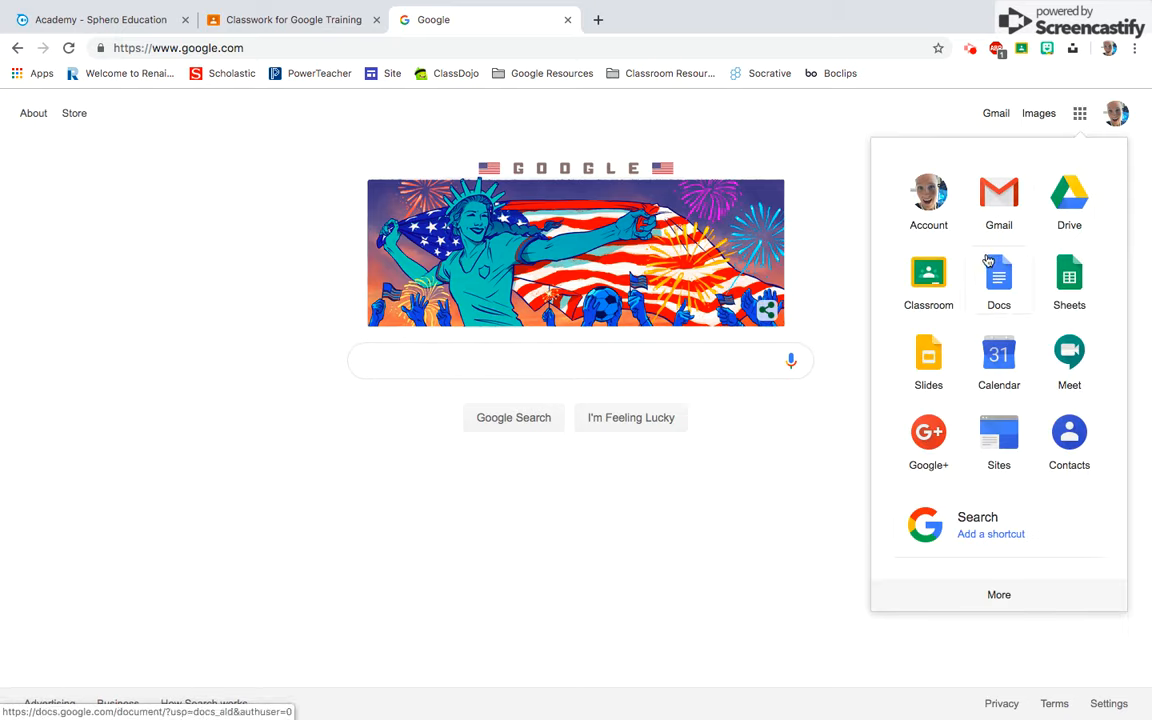
pyautogui.moveTo(992, 267)
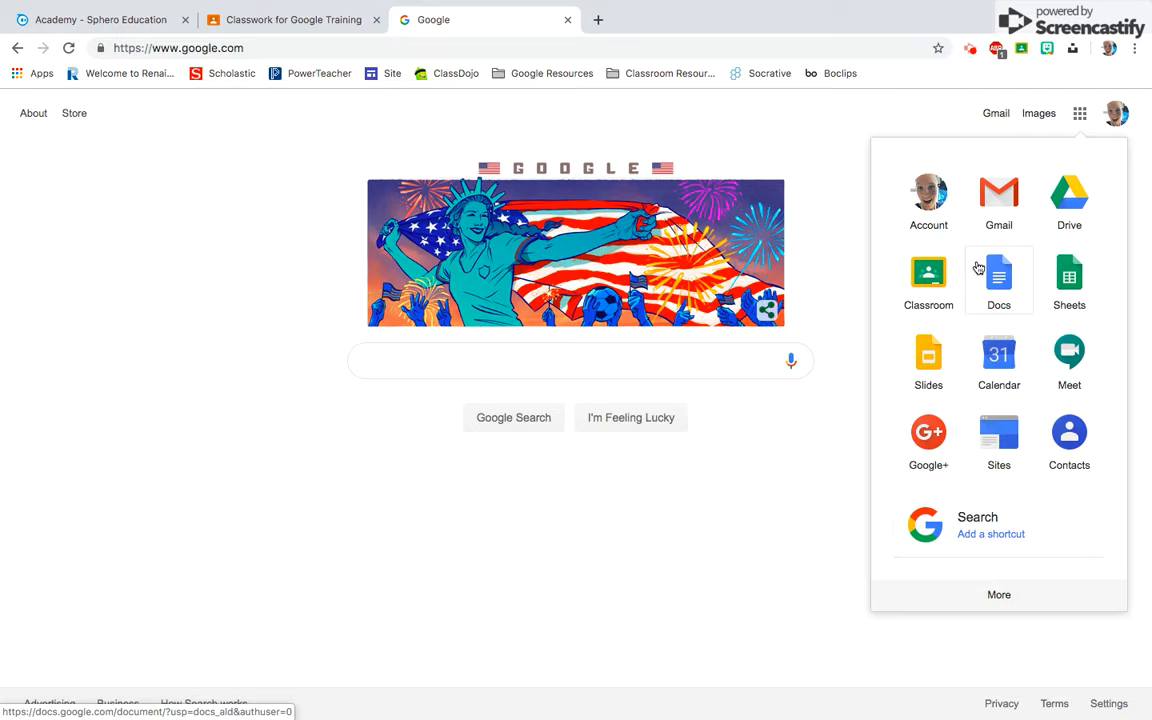
pyautogui.click(1069, 193)
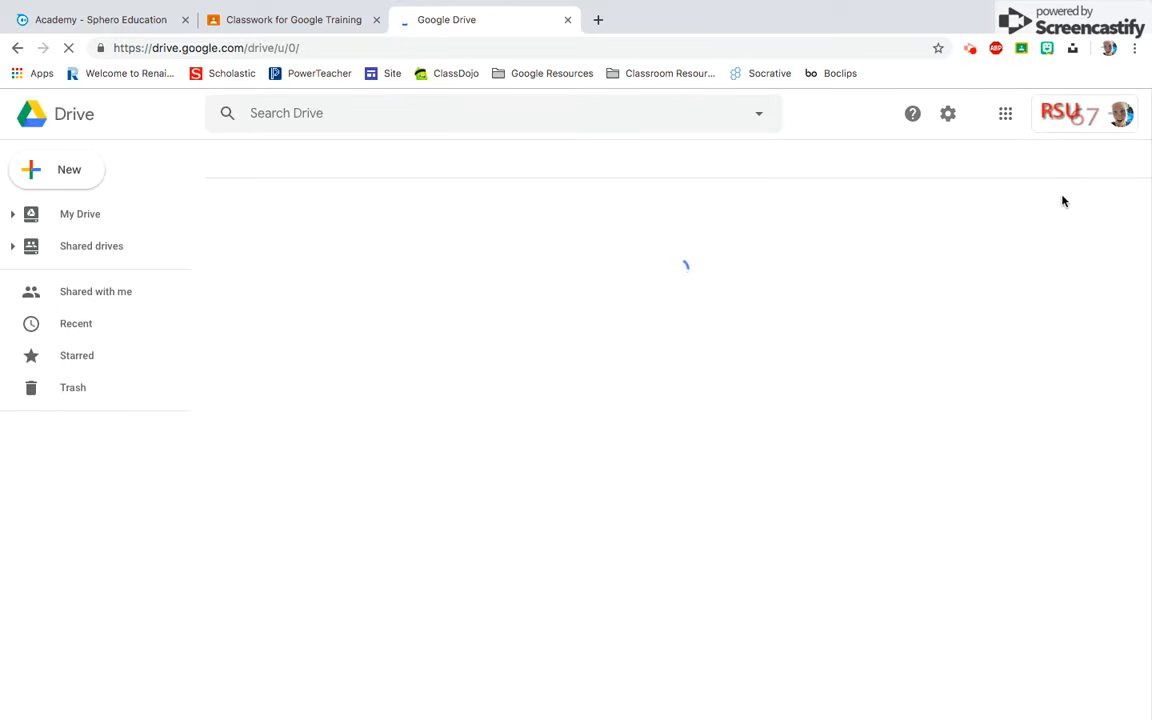
# Create a blank Google Docs document from Drive's New menu
pyautogui.click(80, 214)
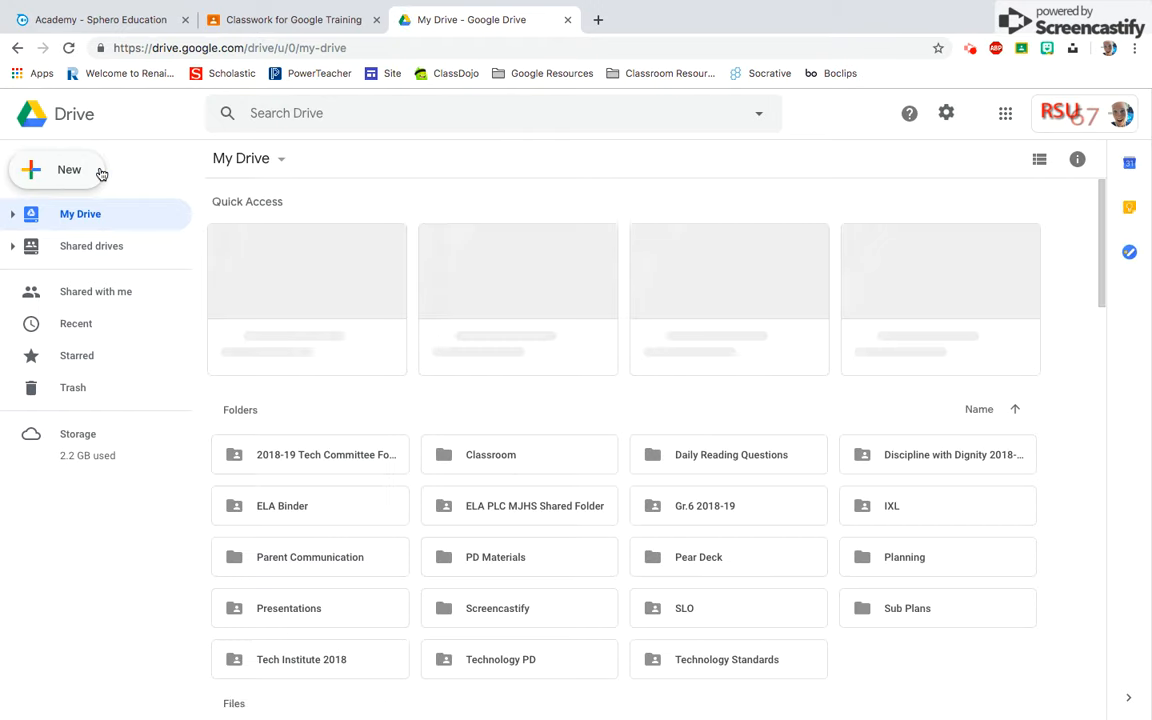
pyautogui.click(55, 169)
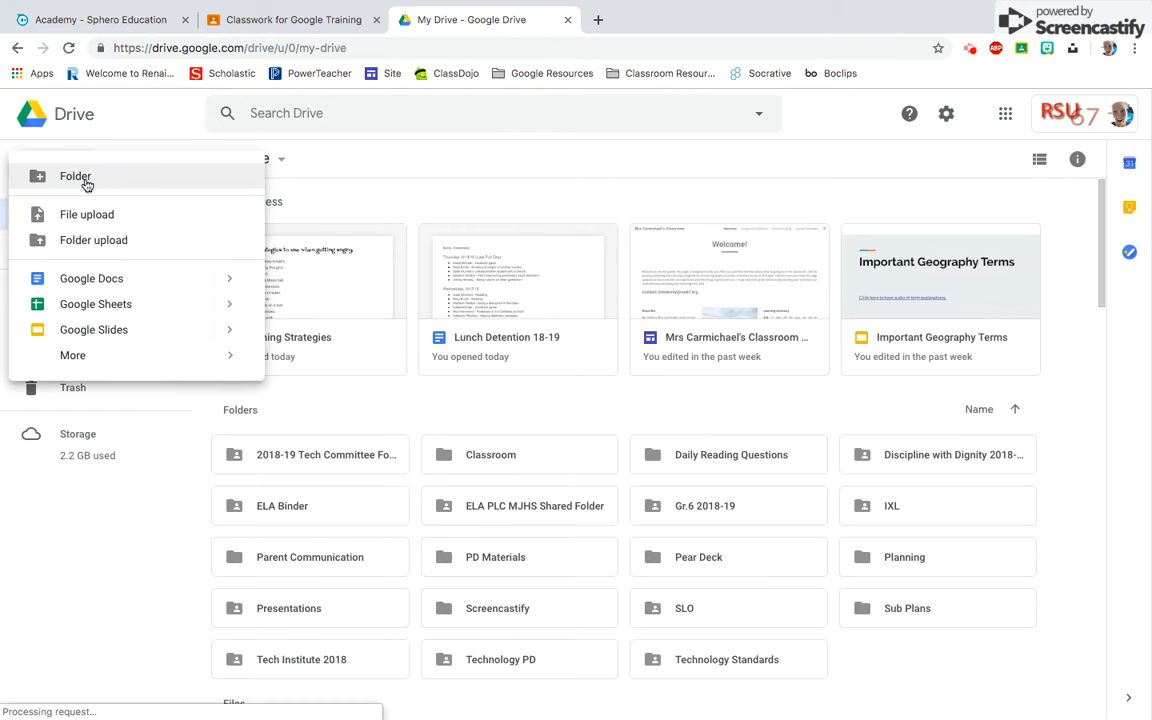
pyautogui.moveTo(91, 278)
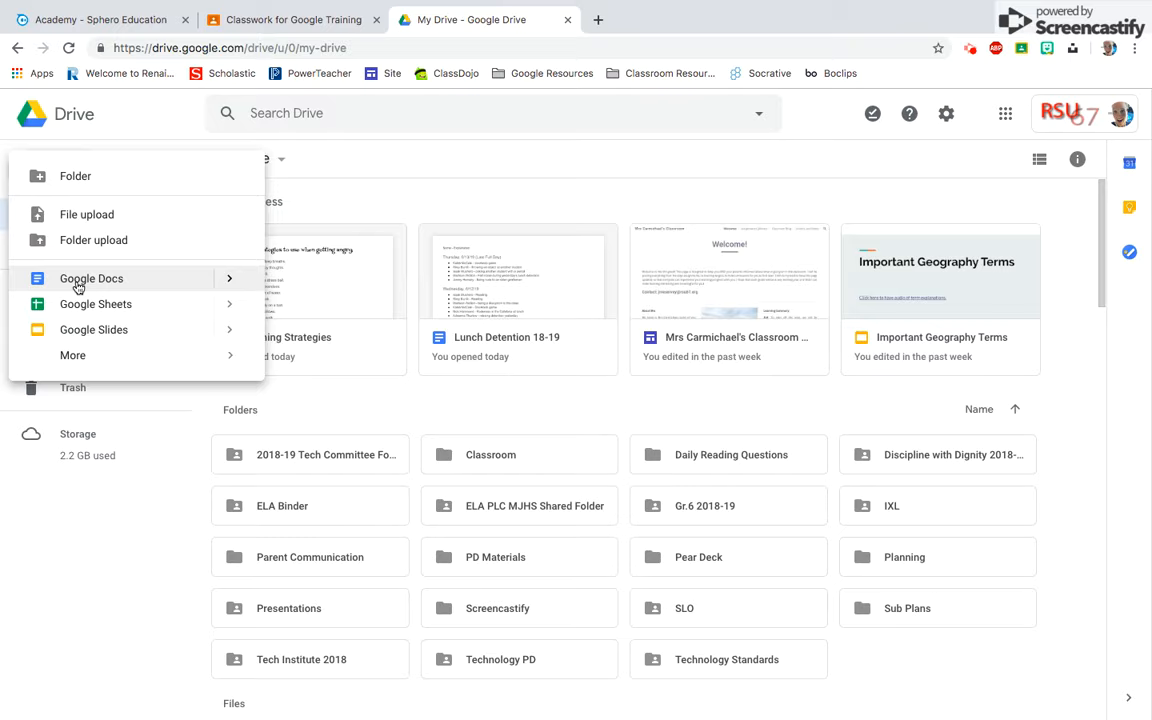
pyautogui.click(91, 278)
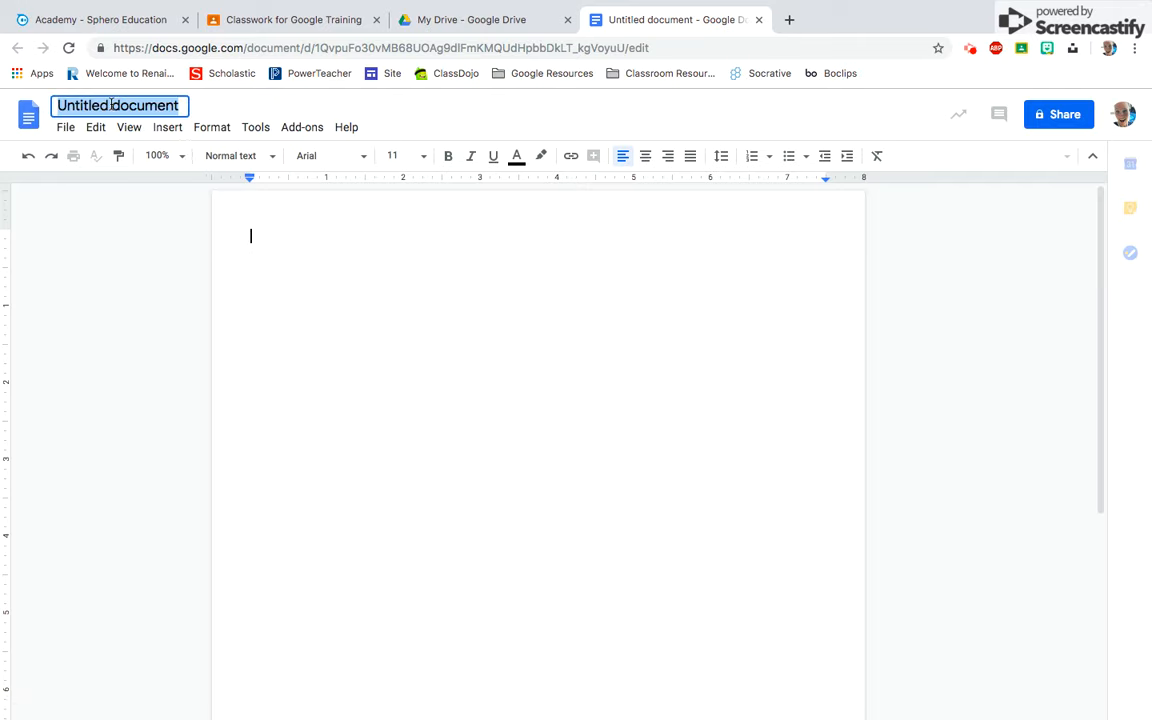
# Title the untitled document 'Test Doc'
pyautogui.write('Test Doc')
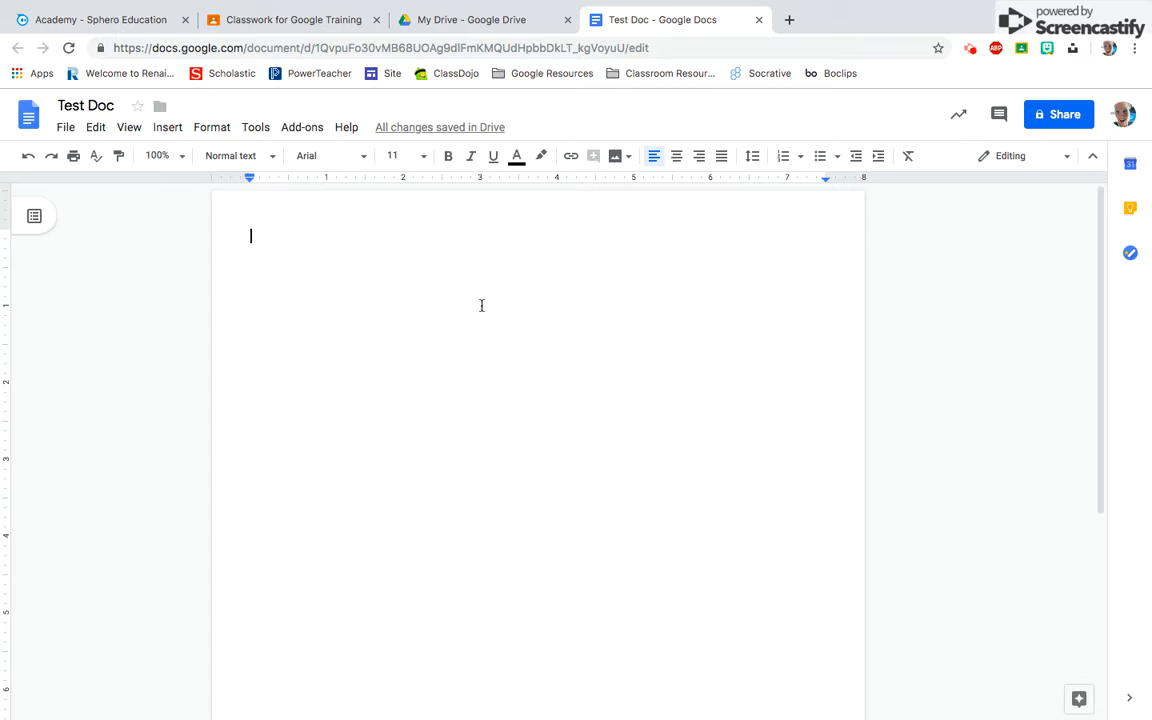
pyautogui.moveTo(238, 155)
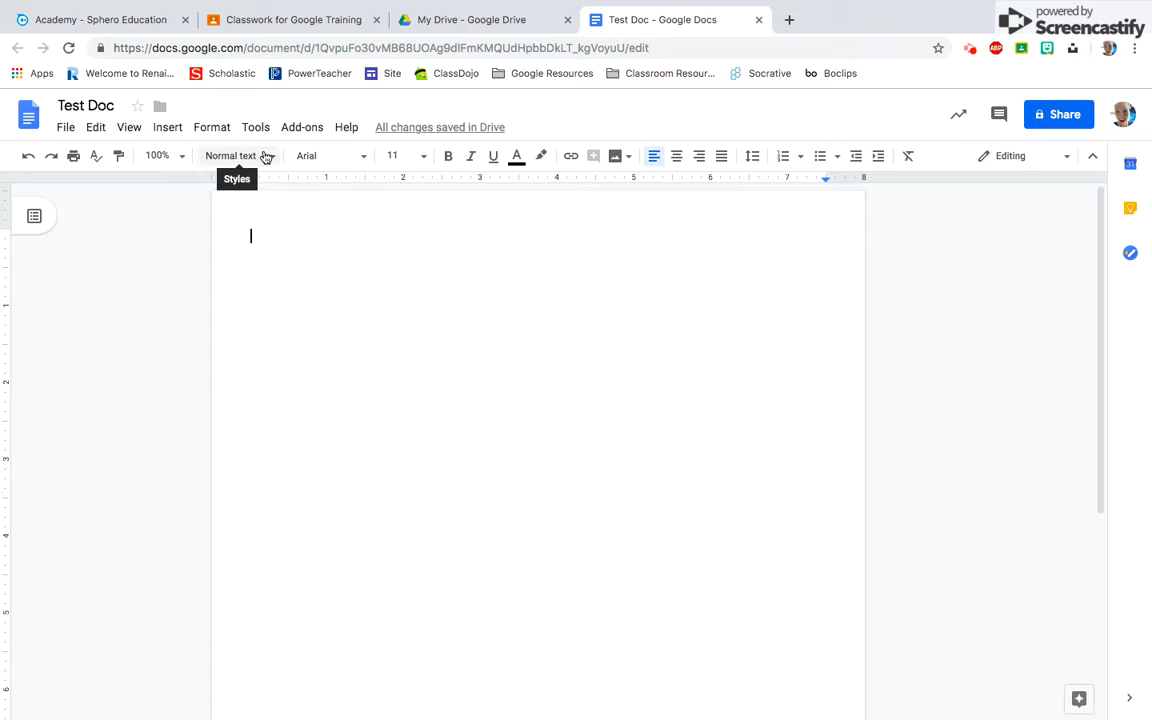
pyautogui.moveTo(392, 155)
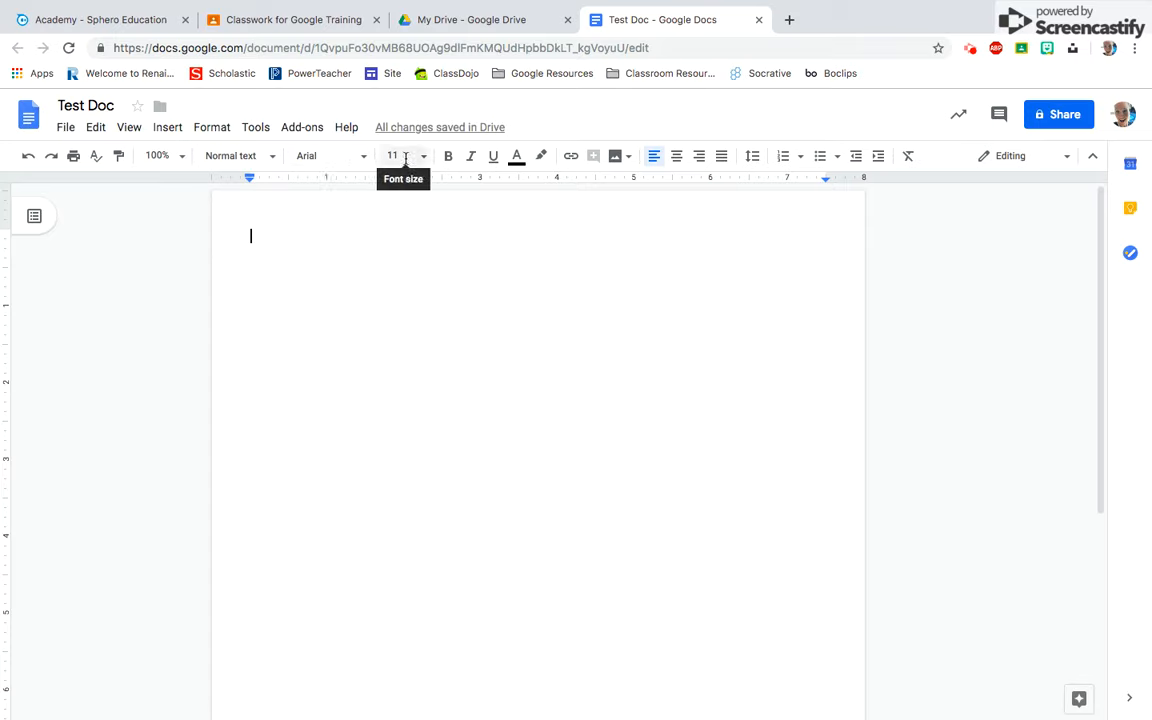
pyautogui.moveTo(470, 157)
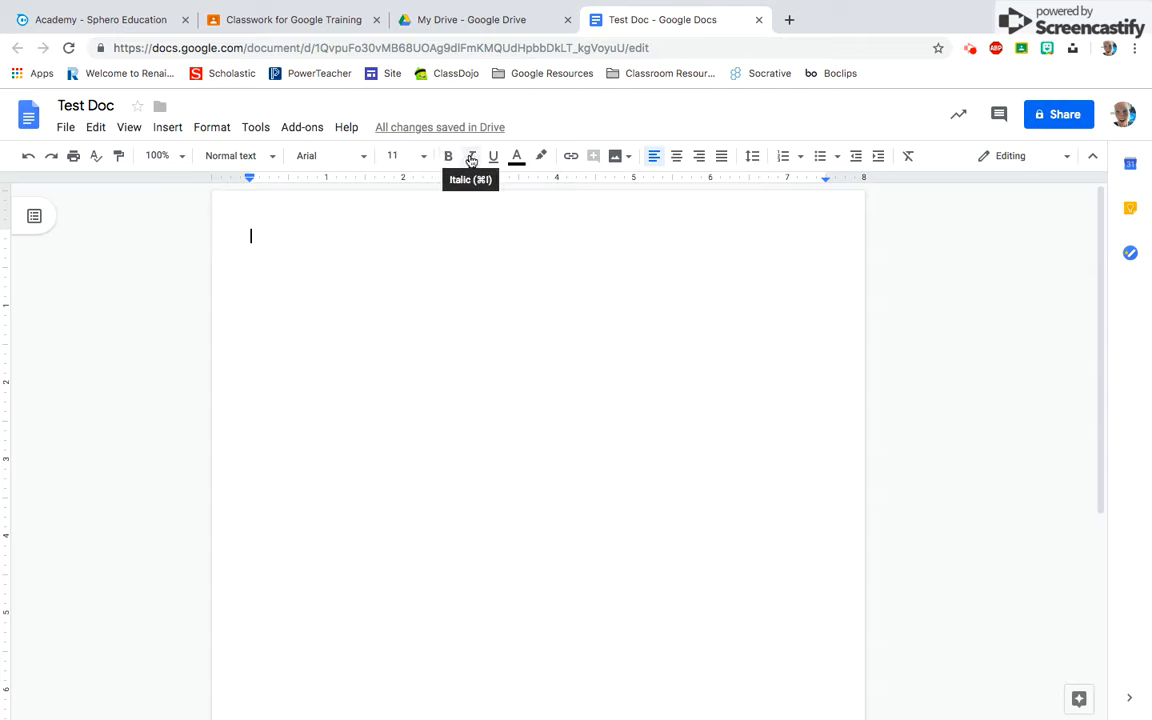
pyautogui.moveTo(516, 156)
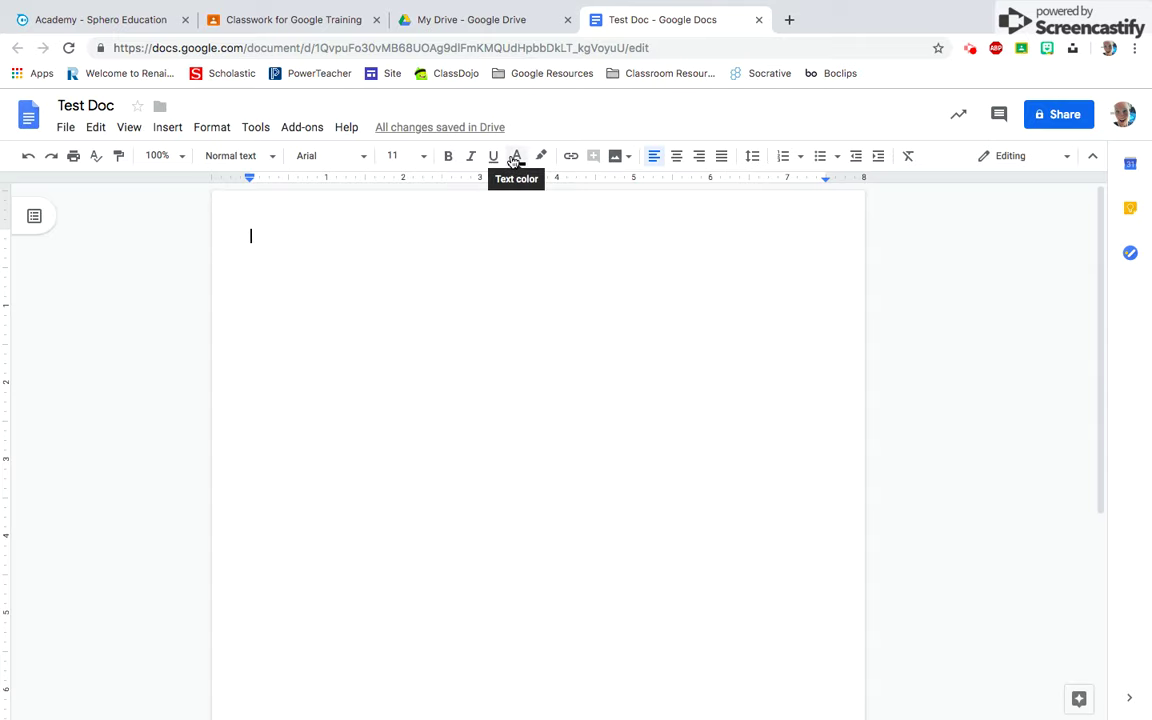
pyautogui.moveTo(540, 156)
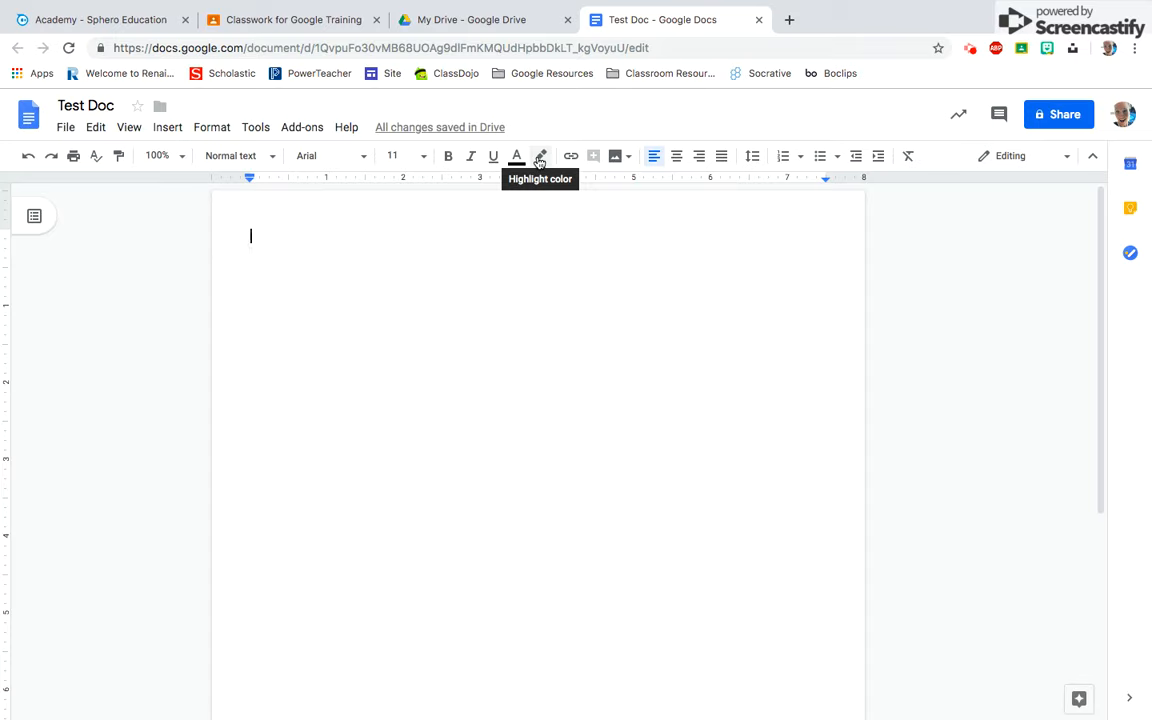
pyautogui.moveTo(570, 156)
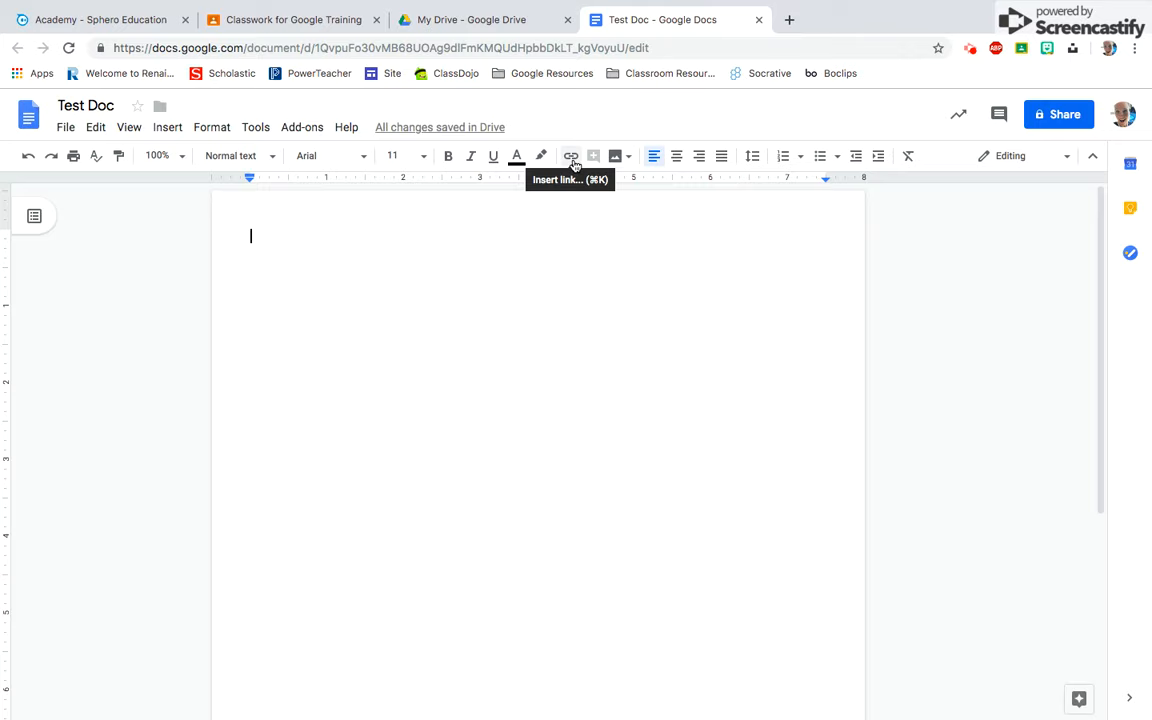
pyautogui.moveTo(677, 156)
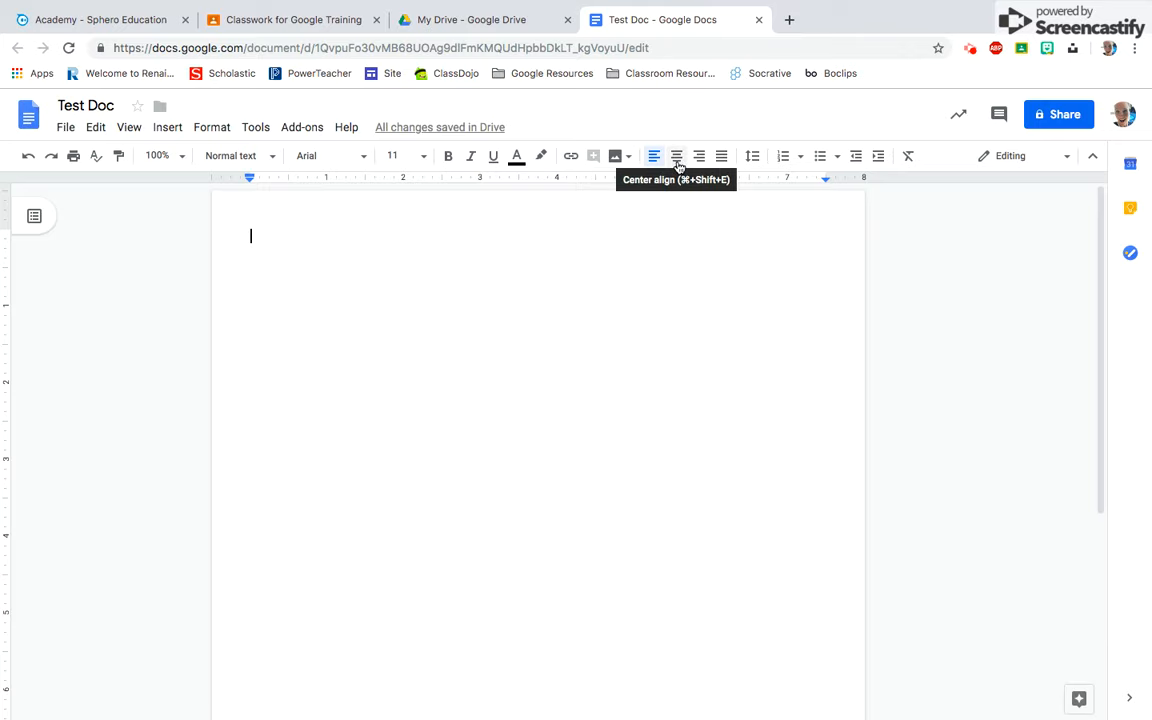
pyautogui.moveTo(750, 155)
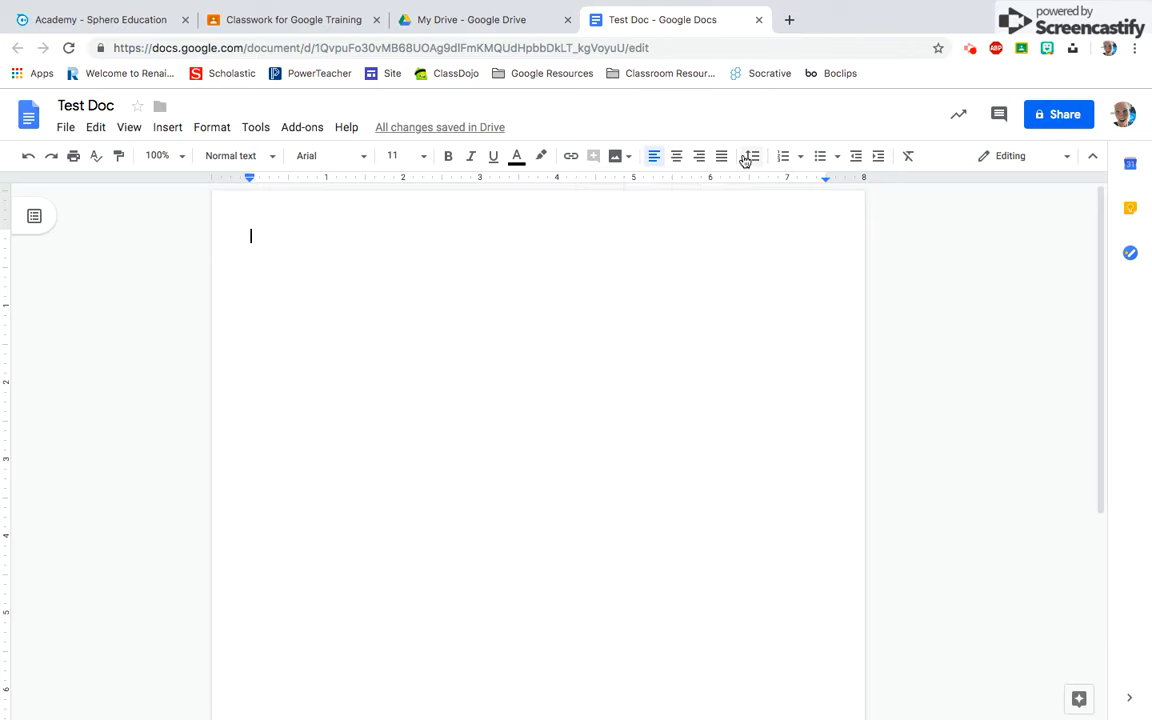
pyautogui.moveTo(750, 165)
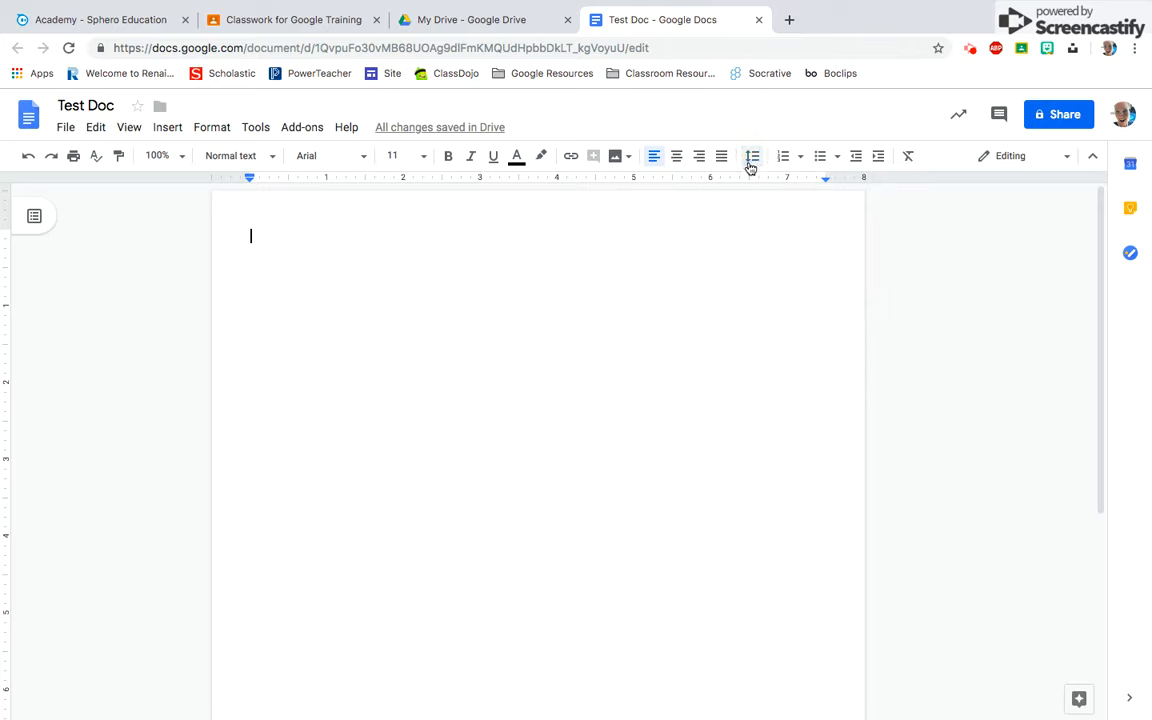
pyautogui.click(783, 155)
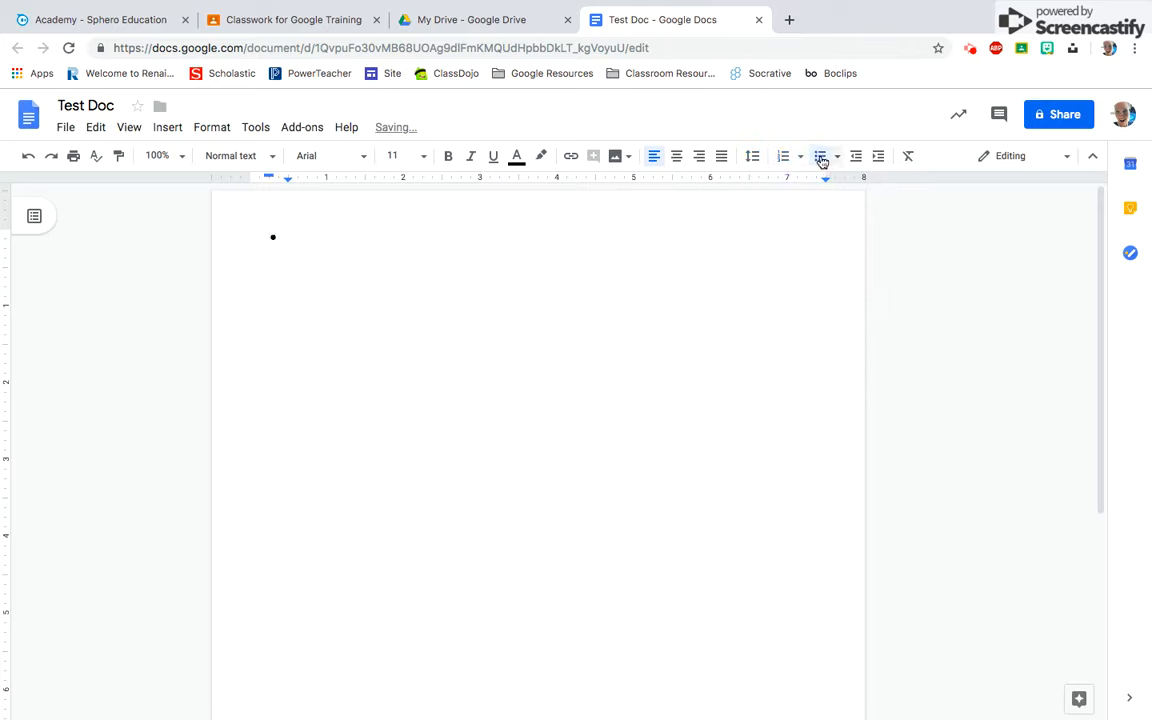
pyautogui.click(820, 157)
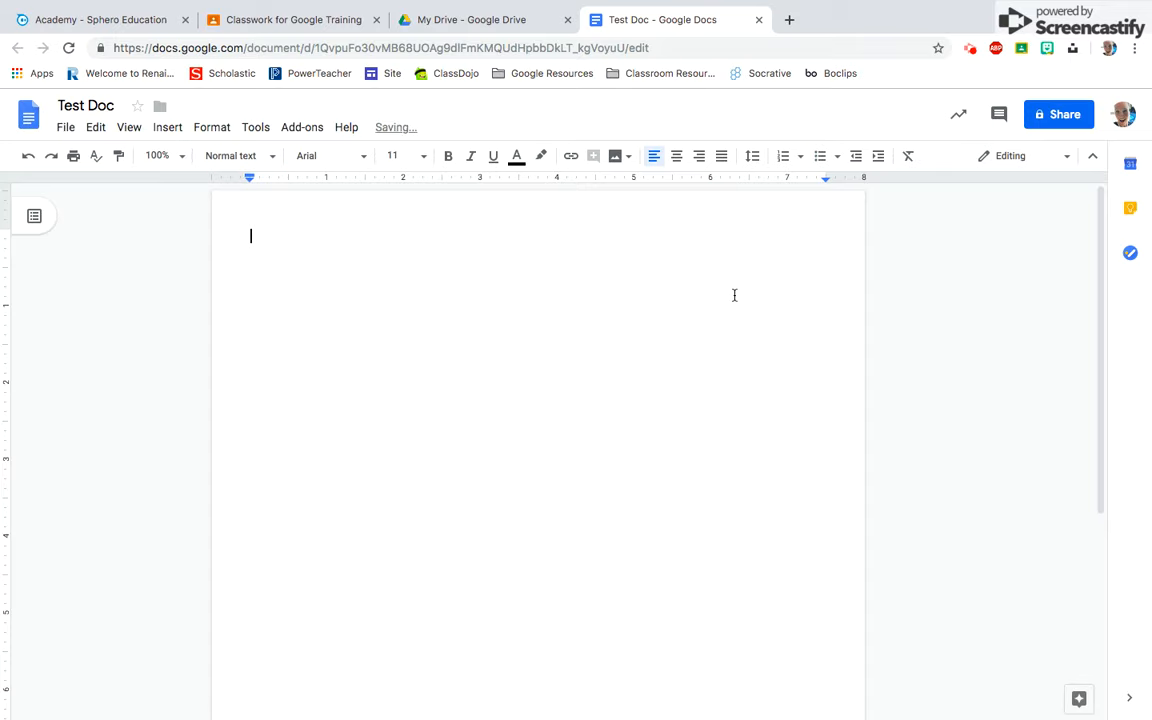
pyautogui.moveTo(590, 266)
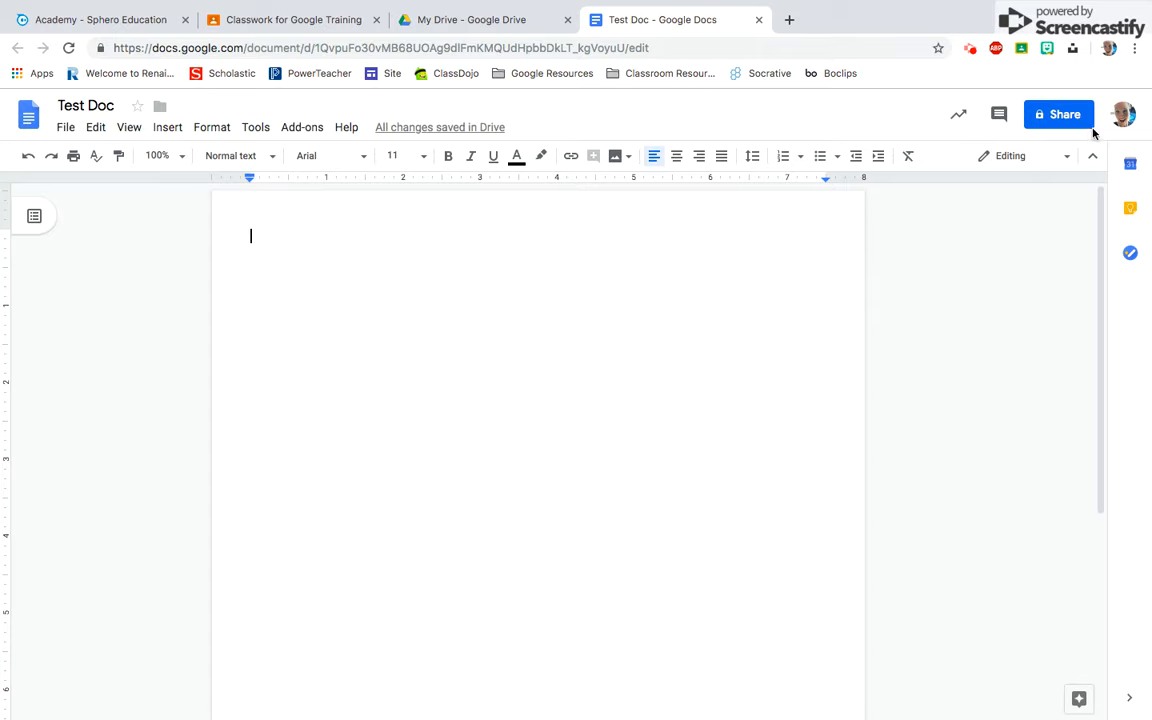
pyautogui.moveTo(1058, 114)
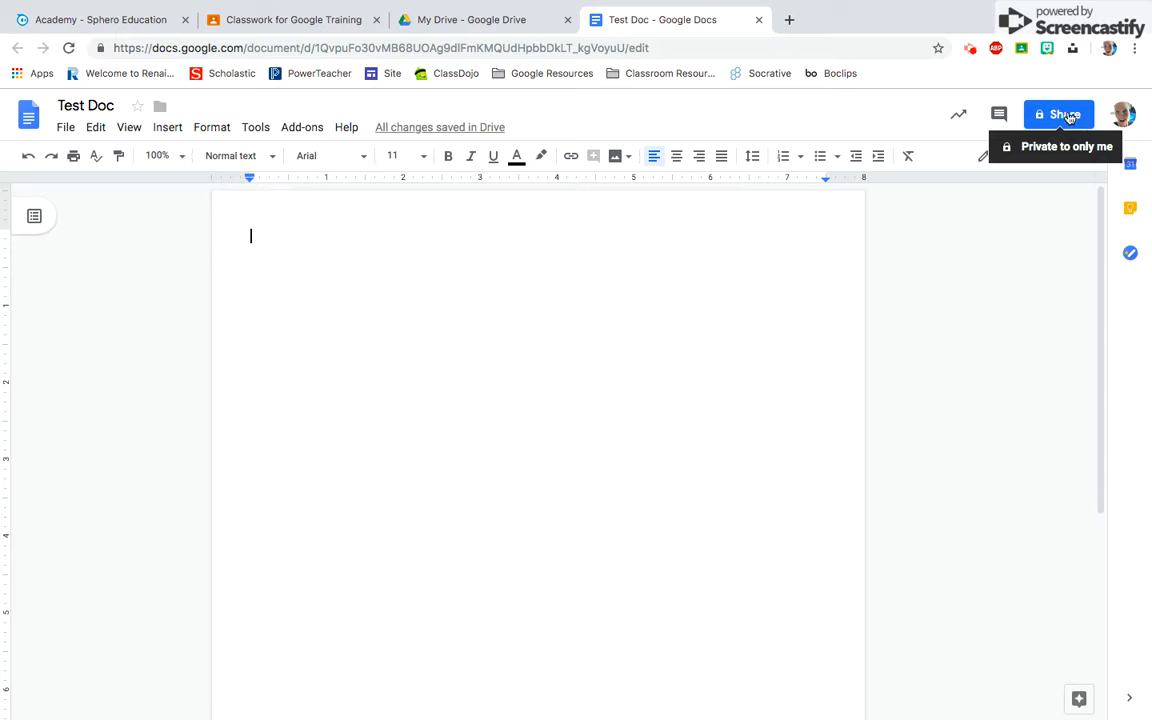
# Open the Share dialog for Test Doc
pyautogui.click(1058, 114)
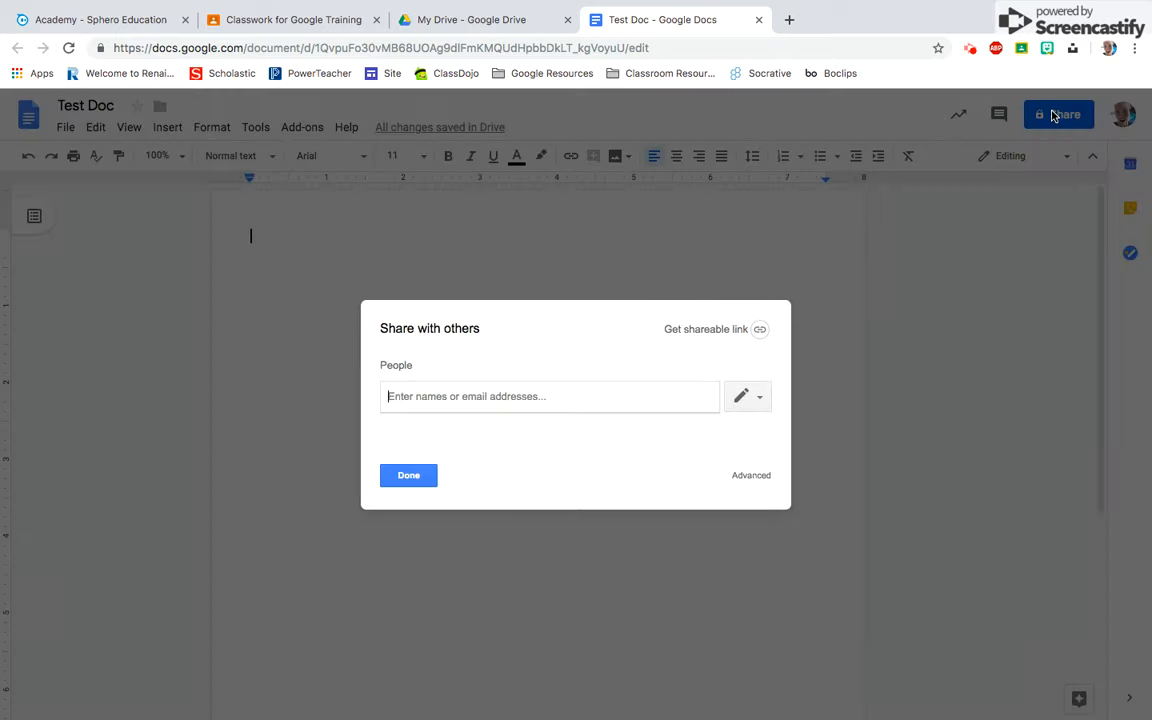
pyautogui.moveTo(626, 360)
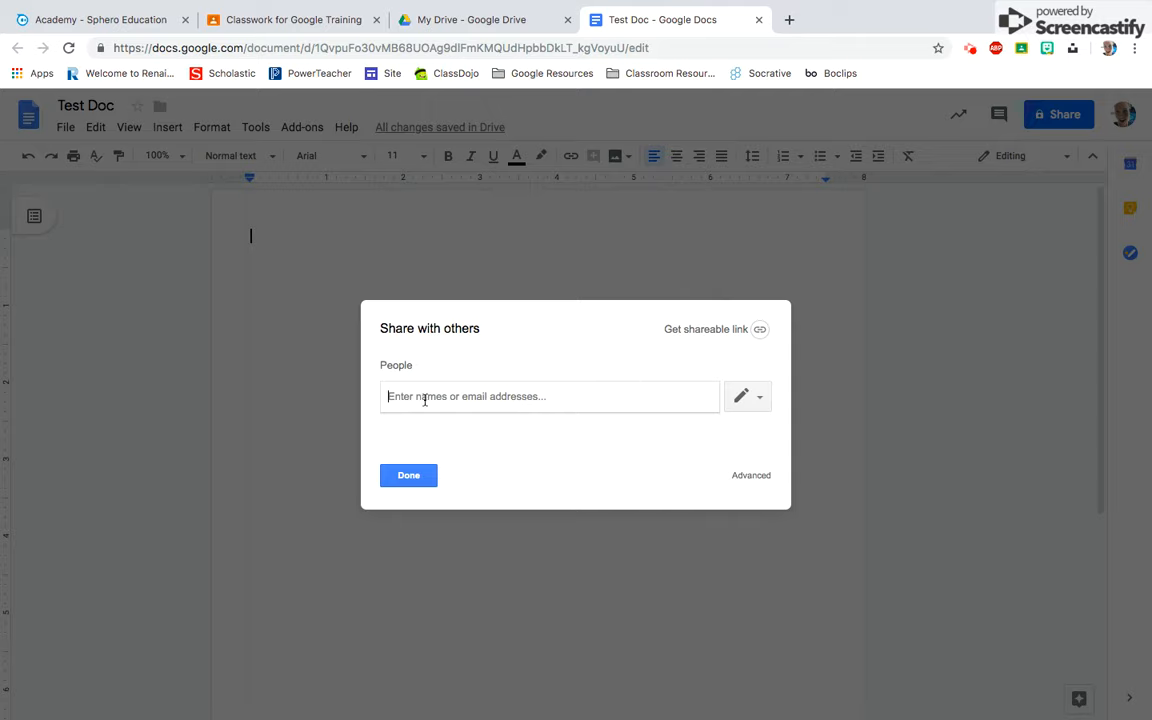
pyautogui.moveTo(570, 405)
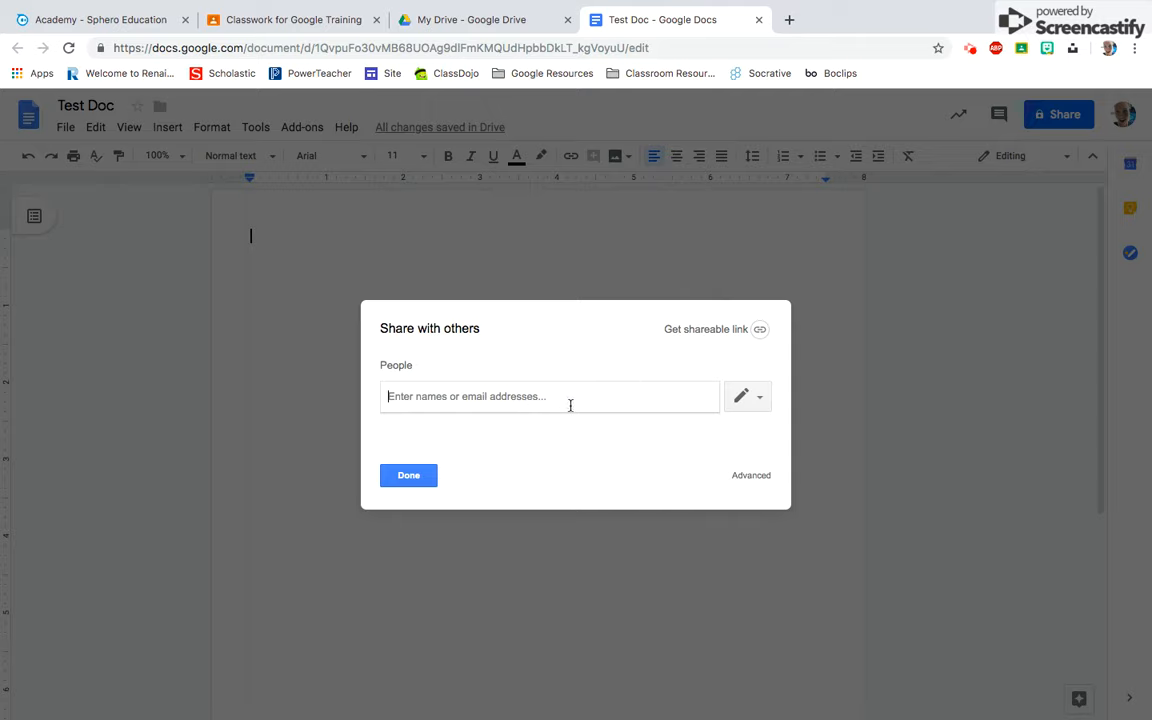
pyautogui.moveTo(729, 424)
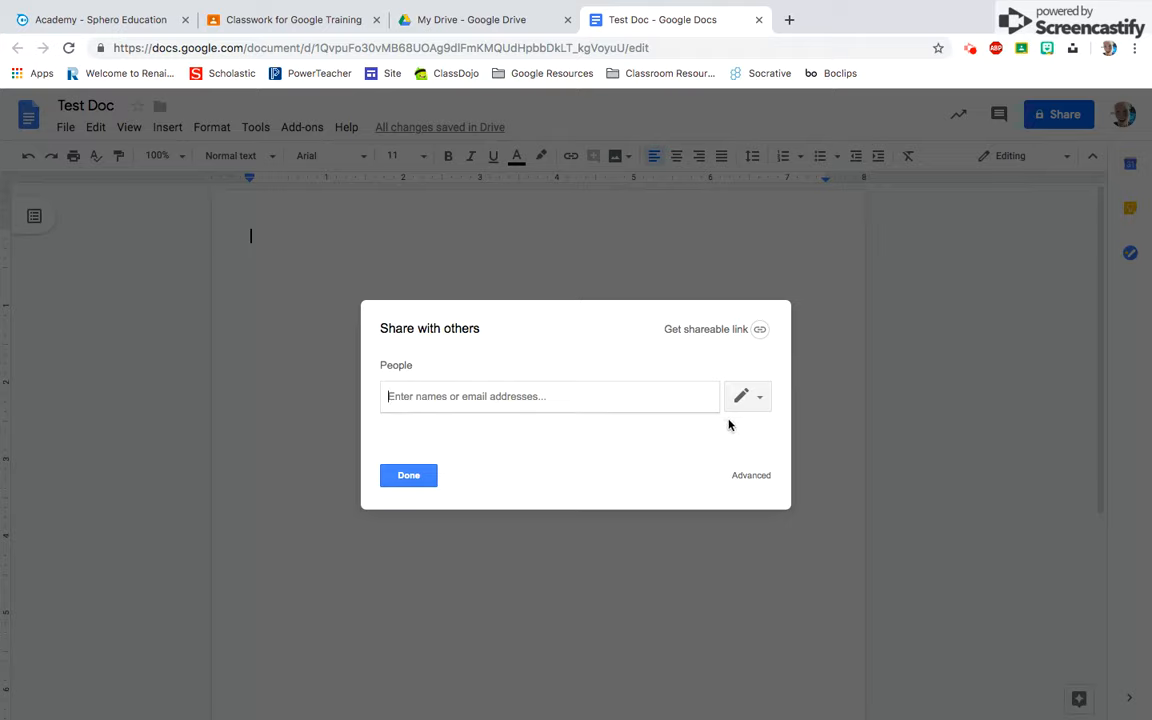
pyautogui.moveTo(778, 413)
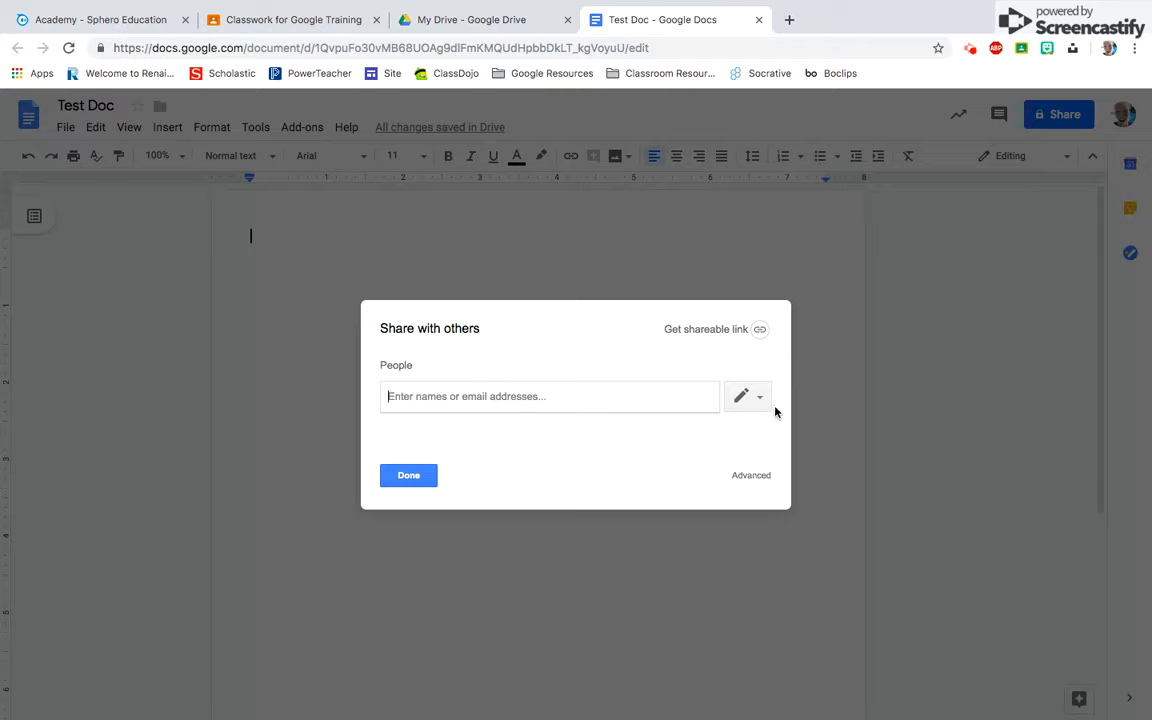
# Enable view-only link sharing for RSU No 67 and show the full link-sharing options
pyautogui.click(747, 396)
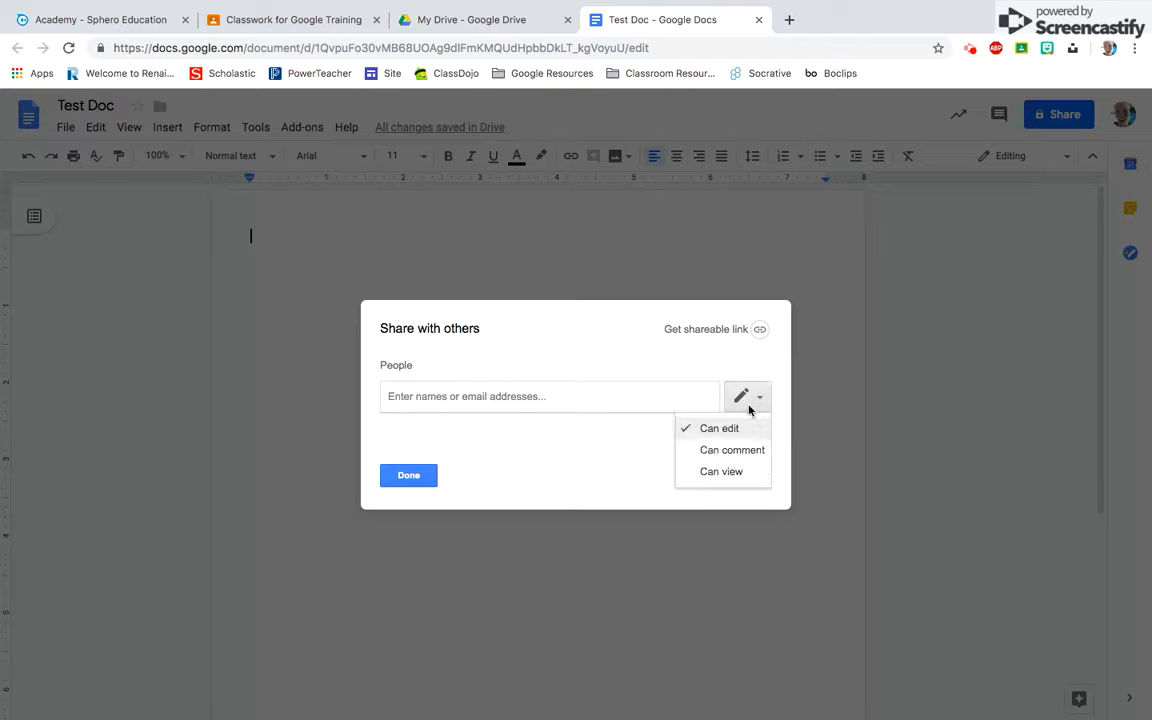
pyautogui.moveTo(735, 428)
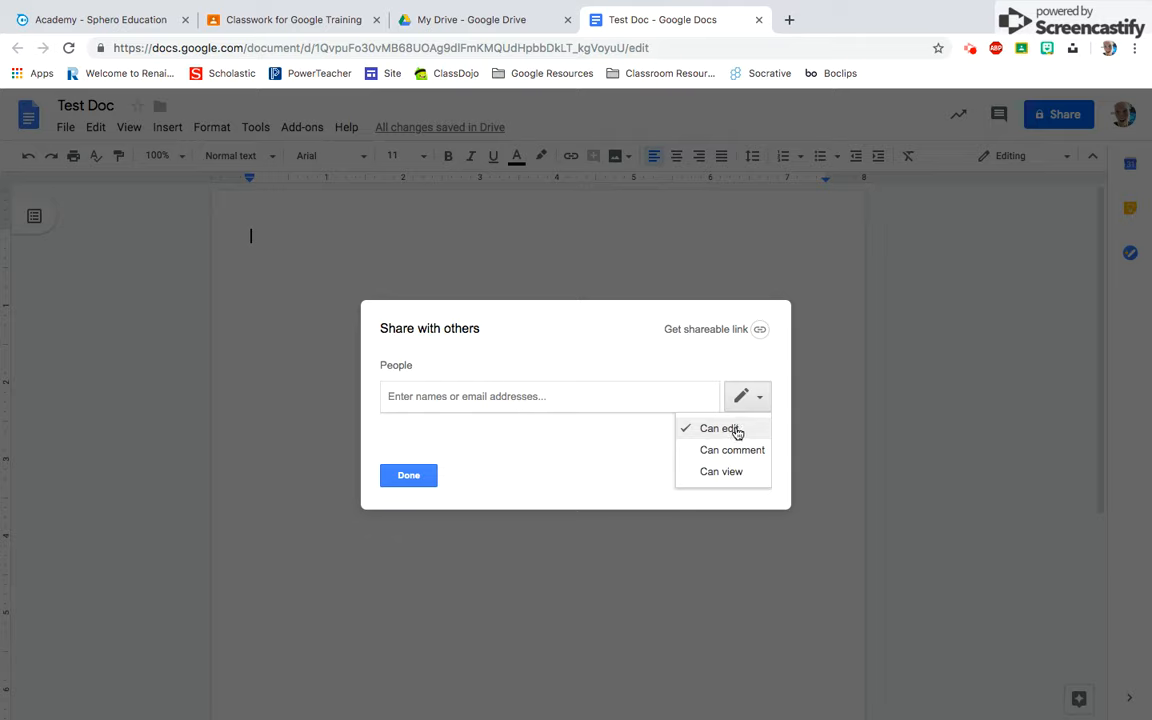
pyautogui.moveTo(743, 439)
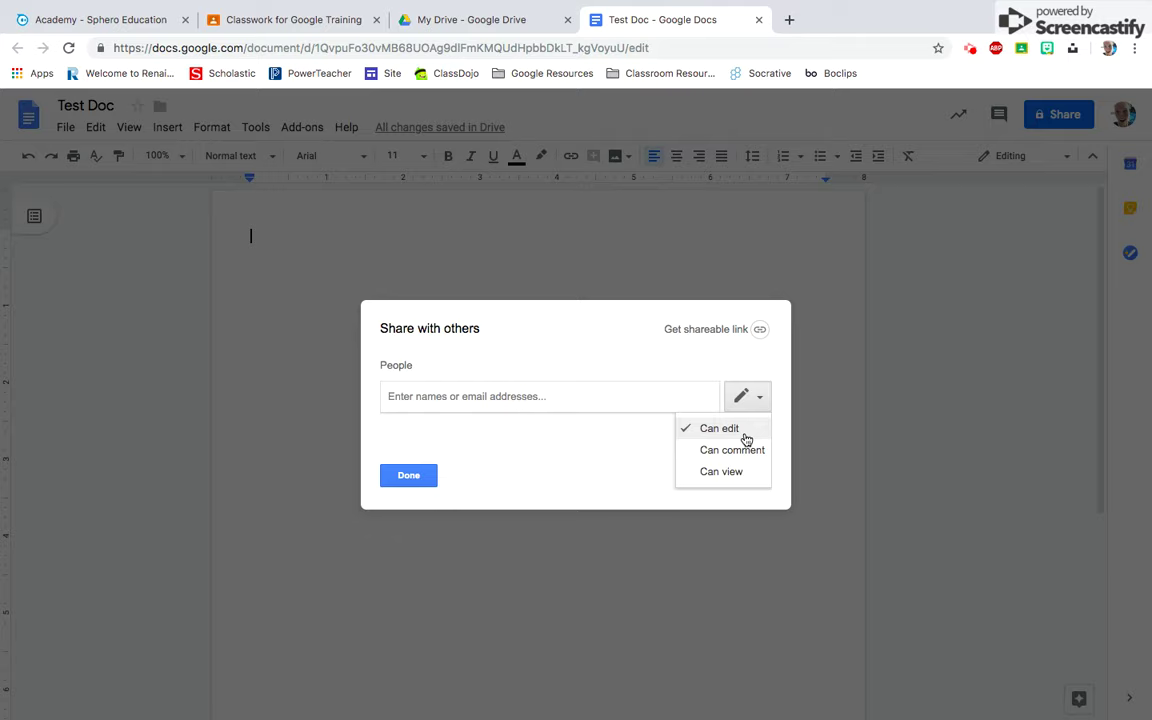
pyautogui.moveTo(721, 471)
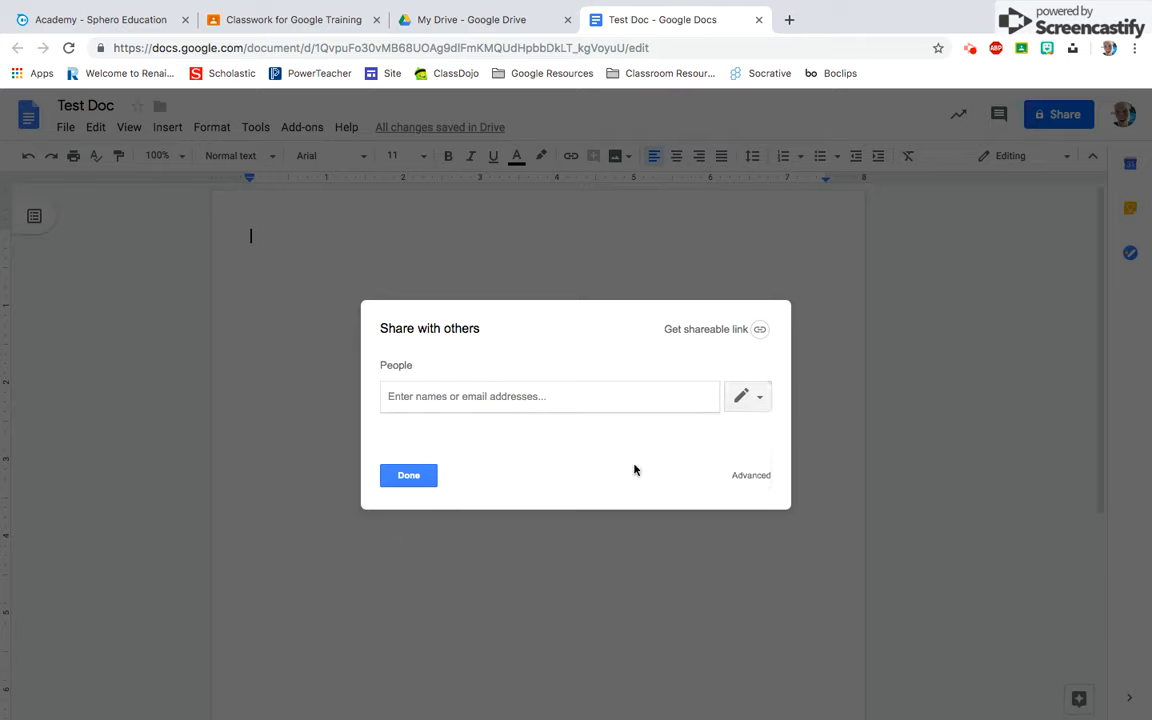
pyautogui.moveTo(760, 328)
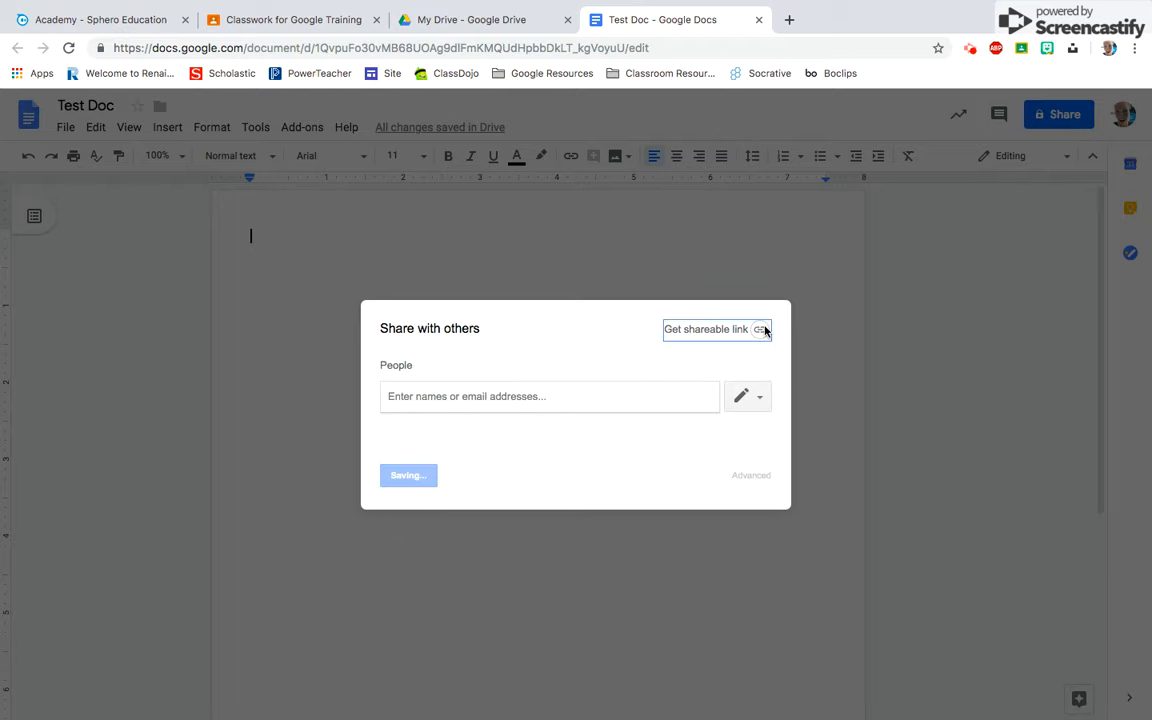
pyautogui.click(705, 329)
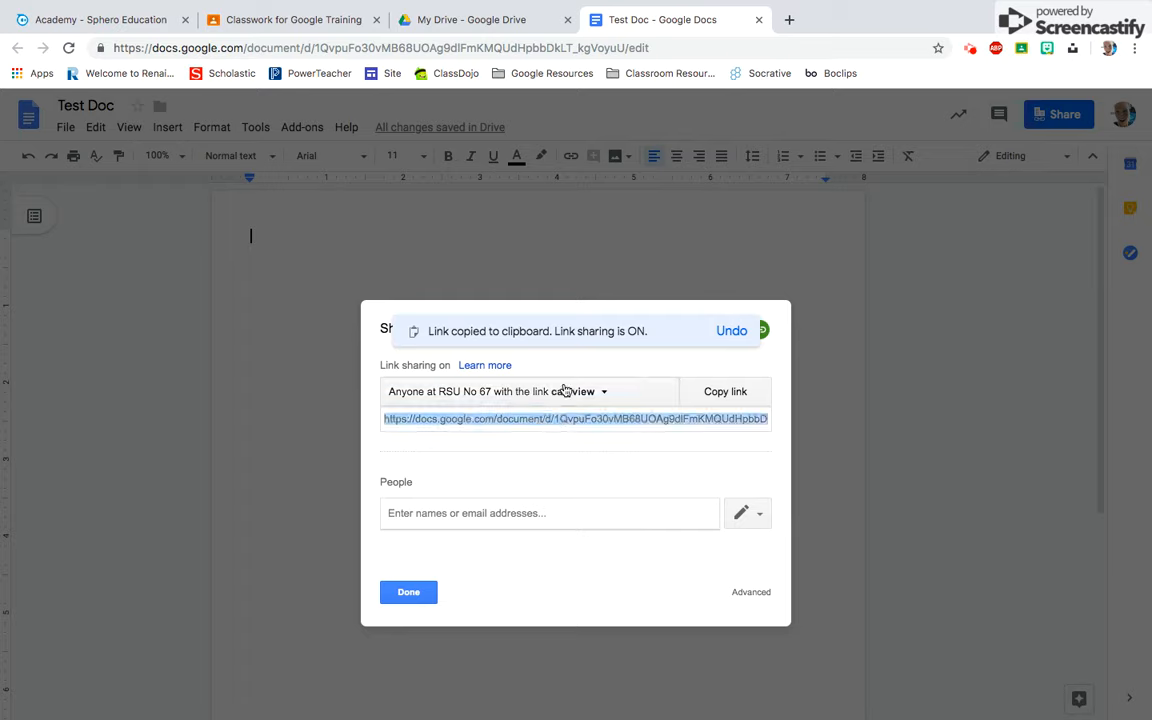
pyautogui.click(603, 391)
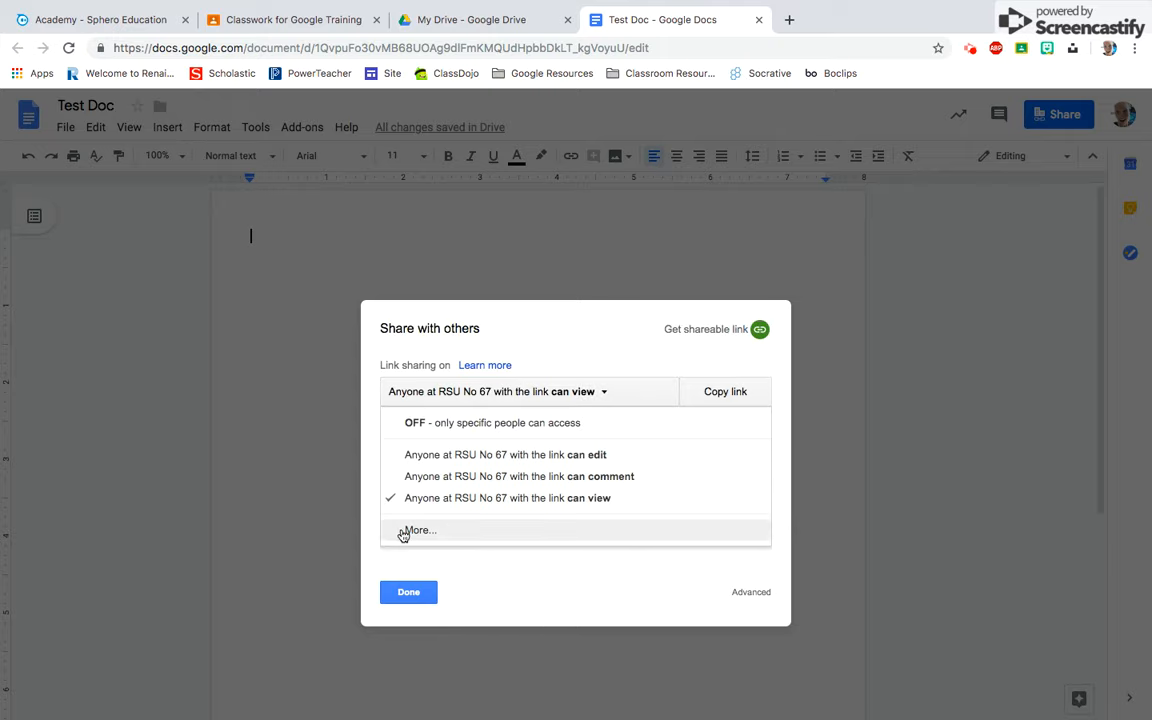
pyautogui.click(419, 530)
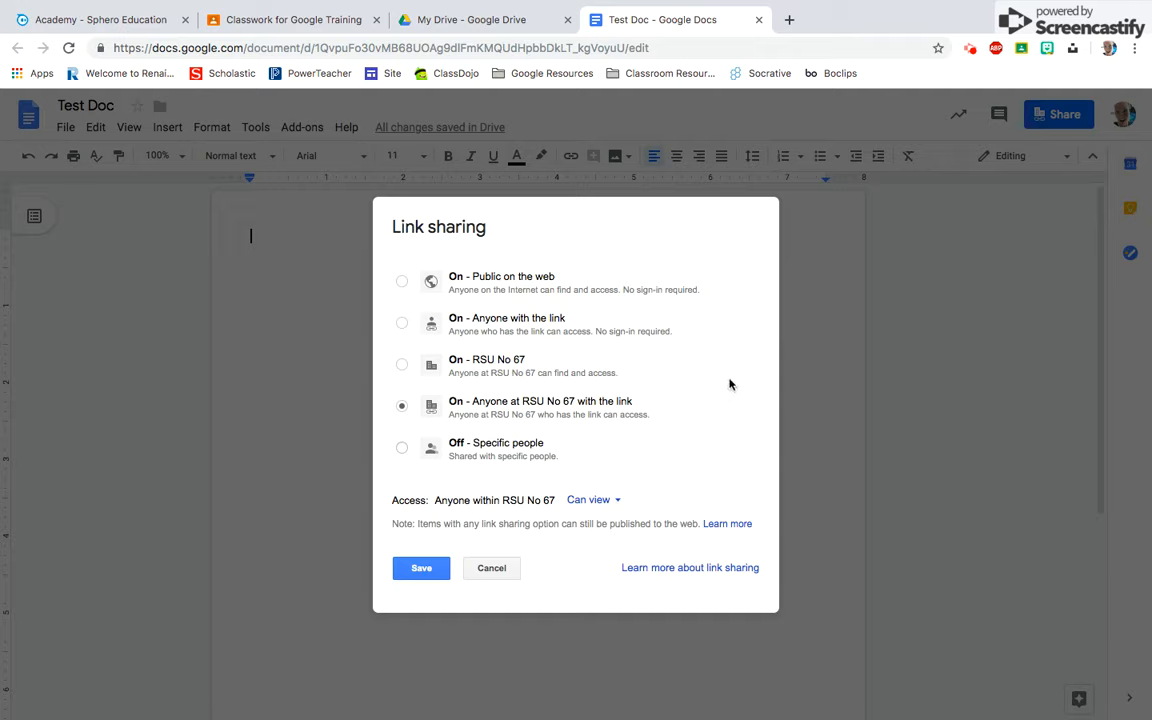
pyautogui.moveTo(495, 327)
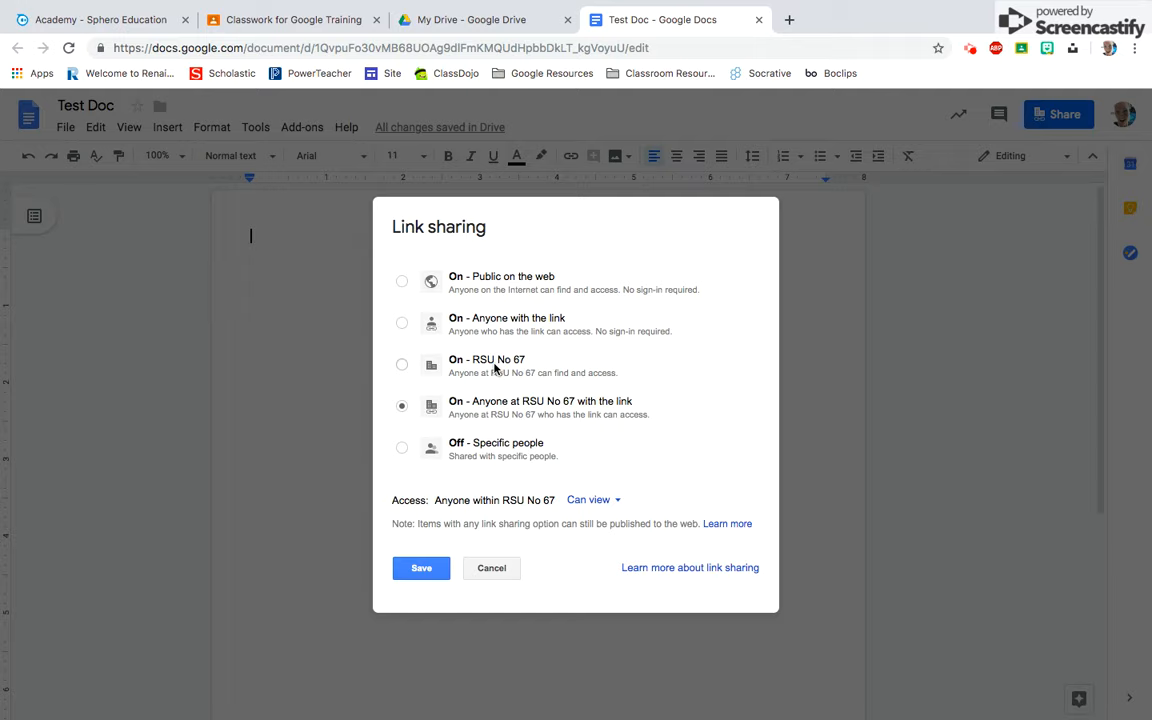
pyautogui.moveTo(497, 390)
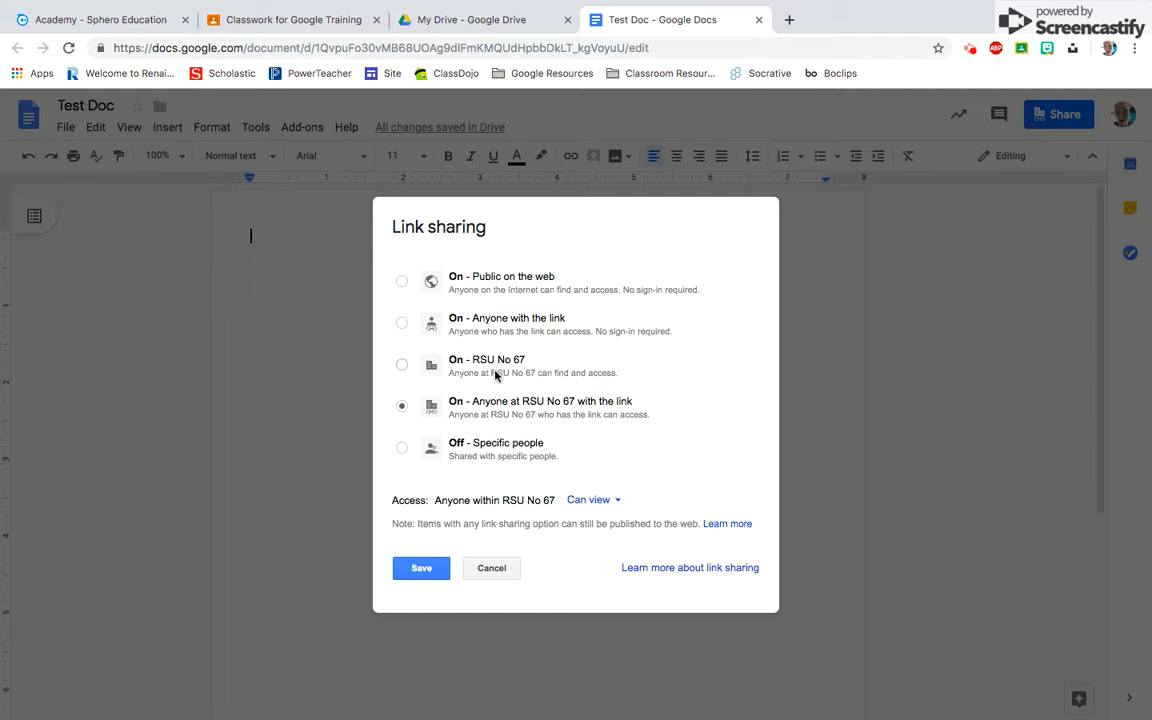
pyautogui.moveTo(495, 406)
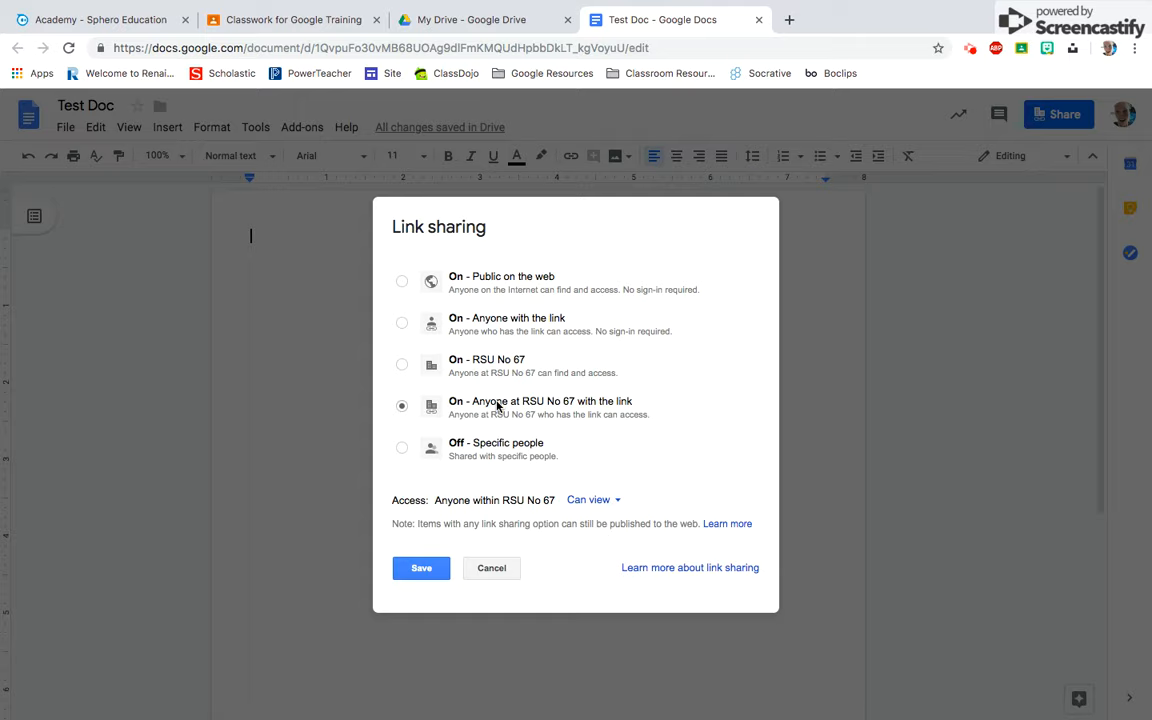
pyautogui.moveTo(500, 452)
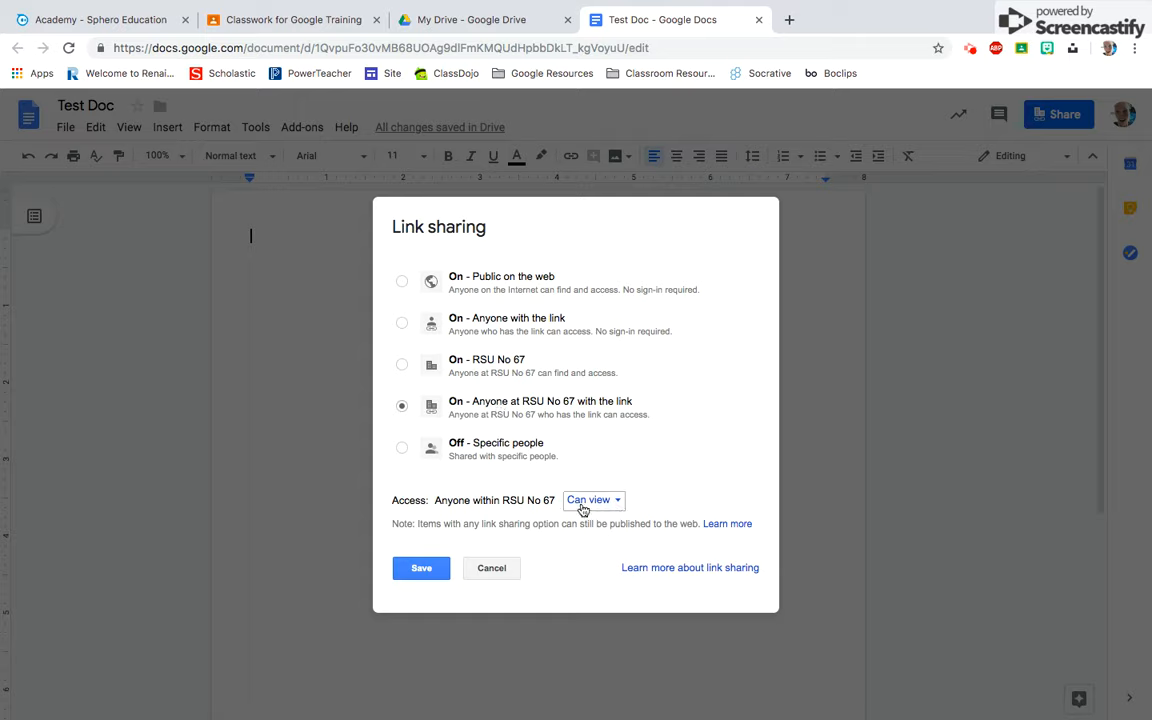
# Check that link access for RSU No 67 users stays on Can view
pyautogui.click(594, 500)
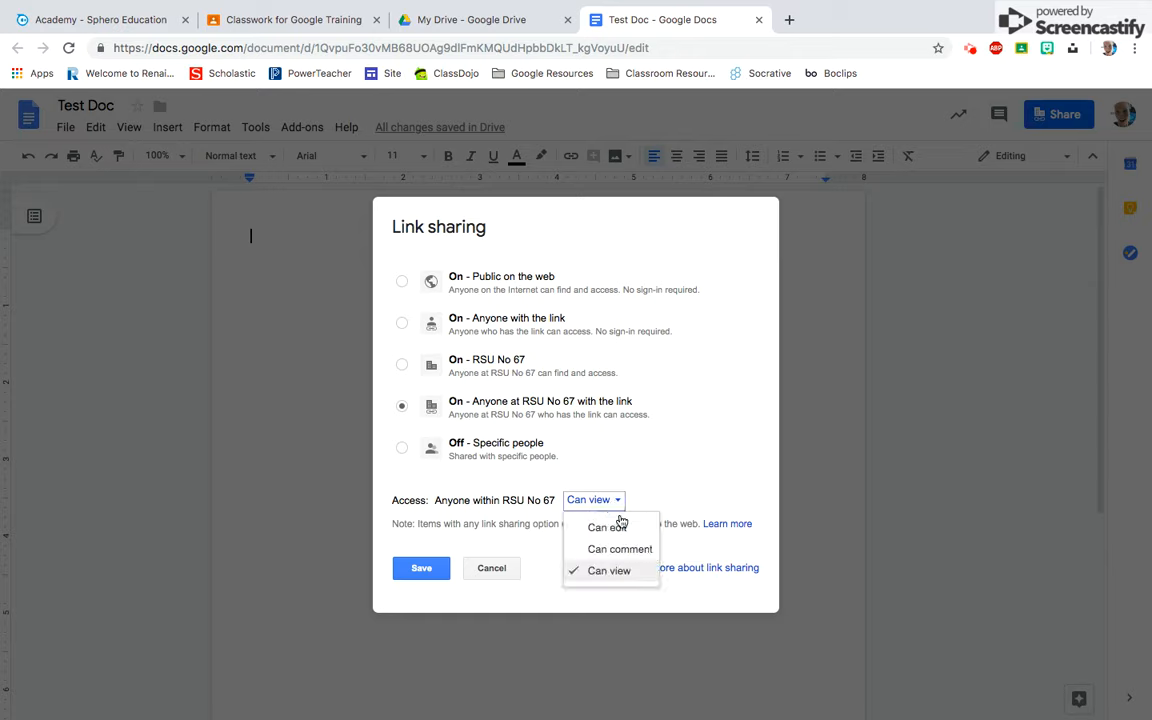
pyautogui.moveTo(620, 549)
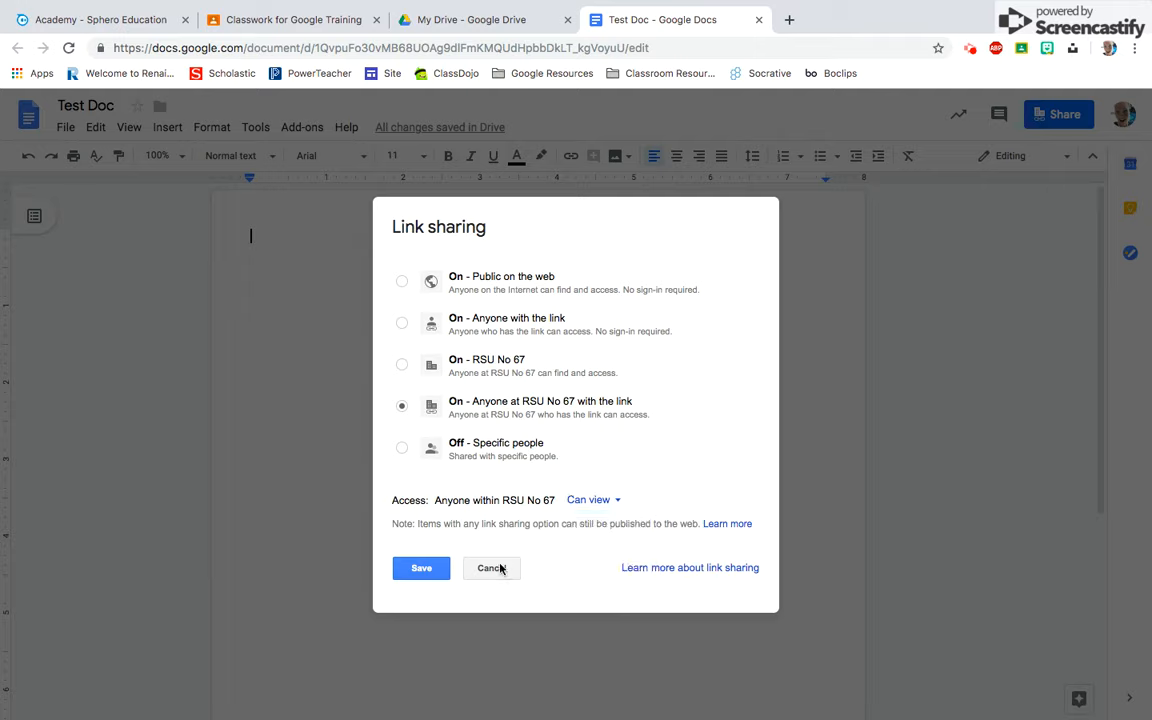
pyautogui.moveTo(495, 570)
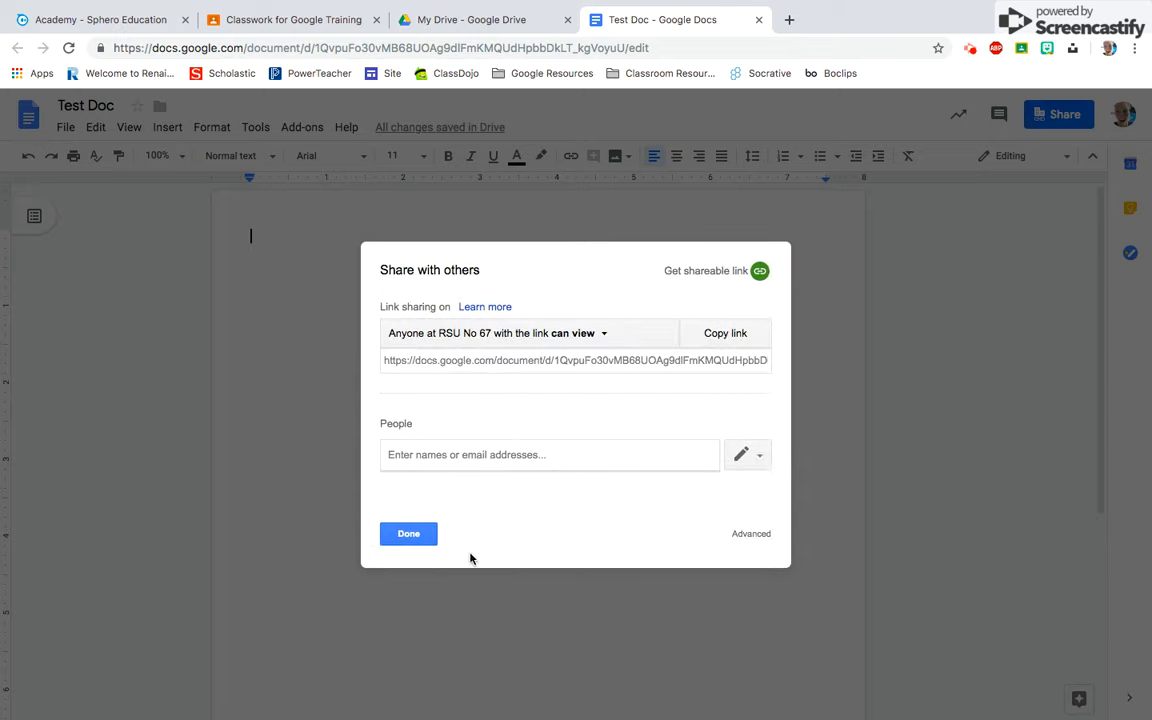
# Leave sharing settings, type a placeholder line, and make it bold Times New Roman 18 pt
pyautogui.click(408, 533)
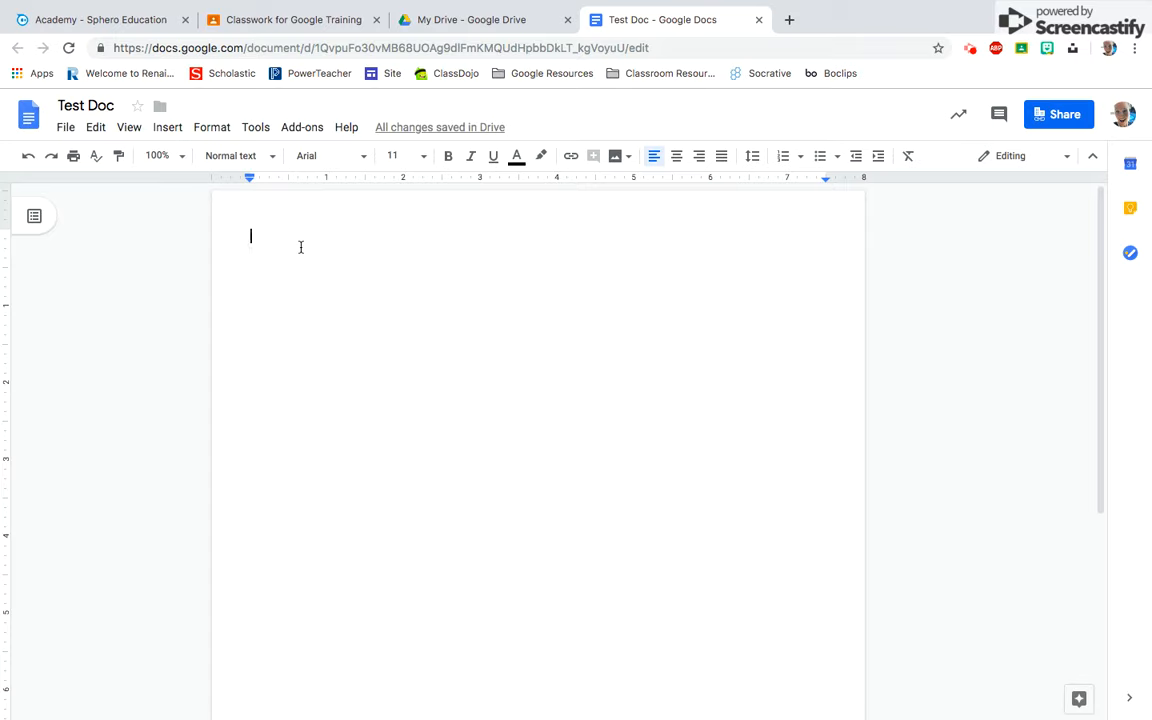
pyautogui.write('njhfsdlhglsdhgh;hfdjh')
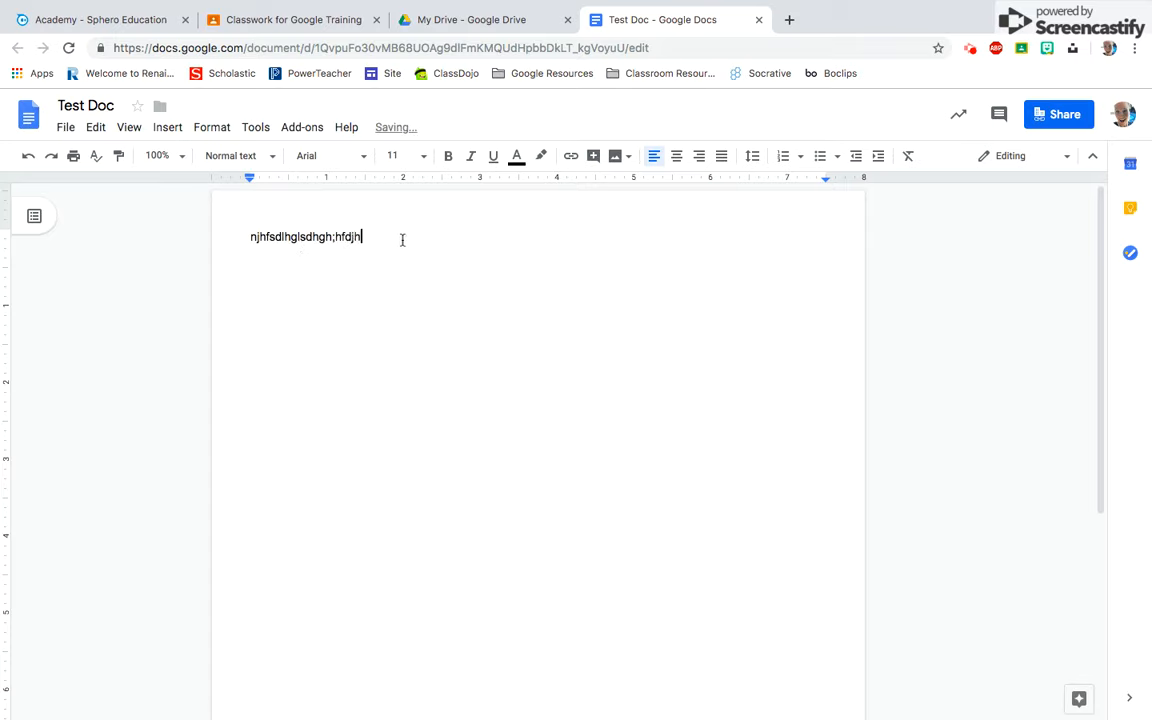
pyautogui.tripleClick(305, 237)
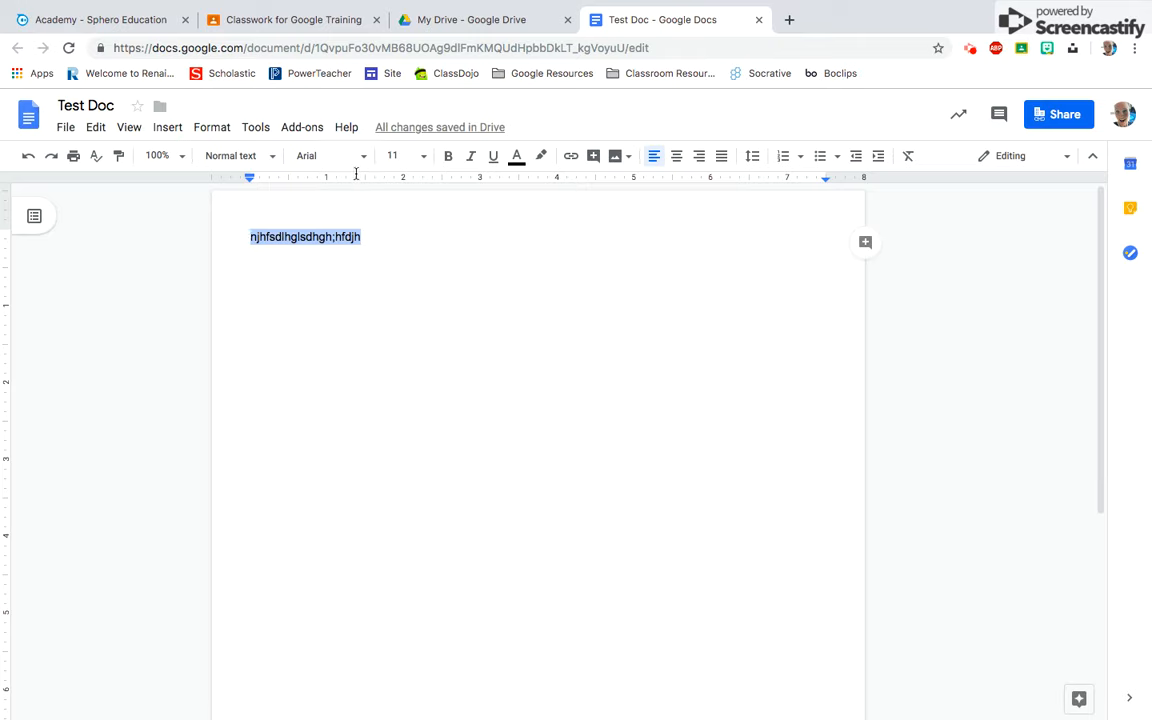
pyautogui.click(330, 155)
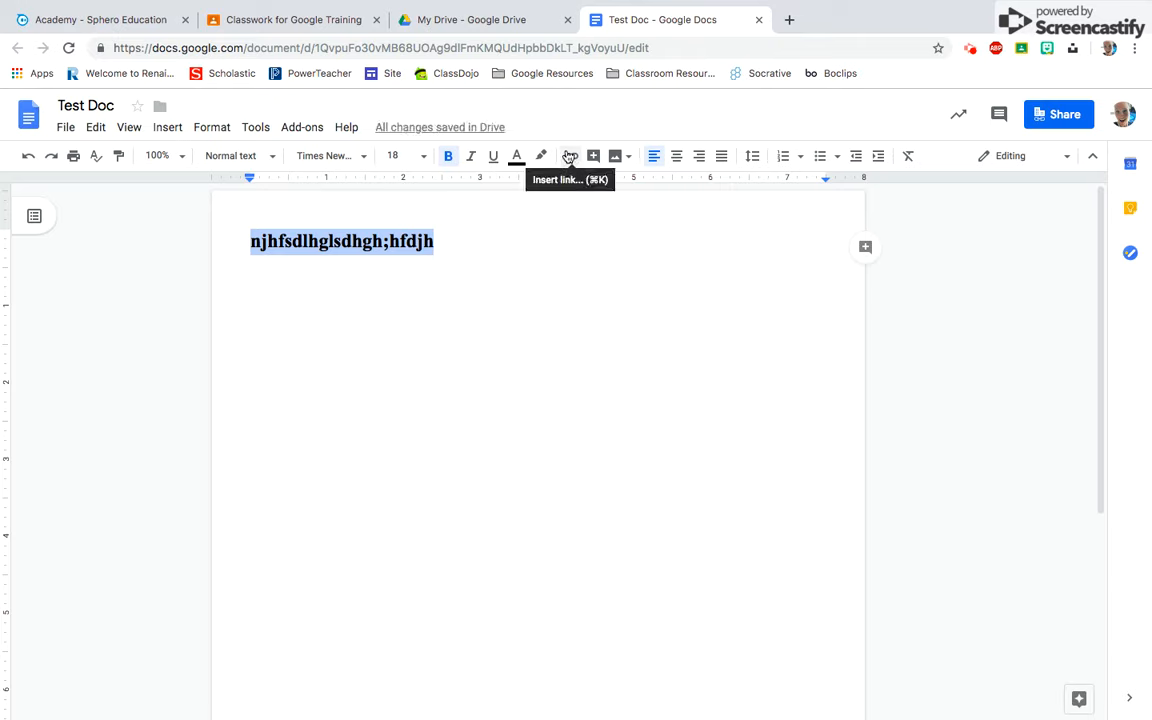
# Hyperlink the bold line to sphero.com/education/academy, copied from the Sphero Academy tab
pyautogui.click(570, 155)
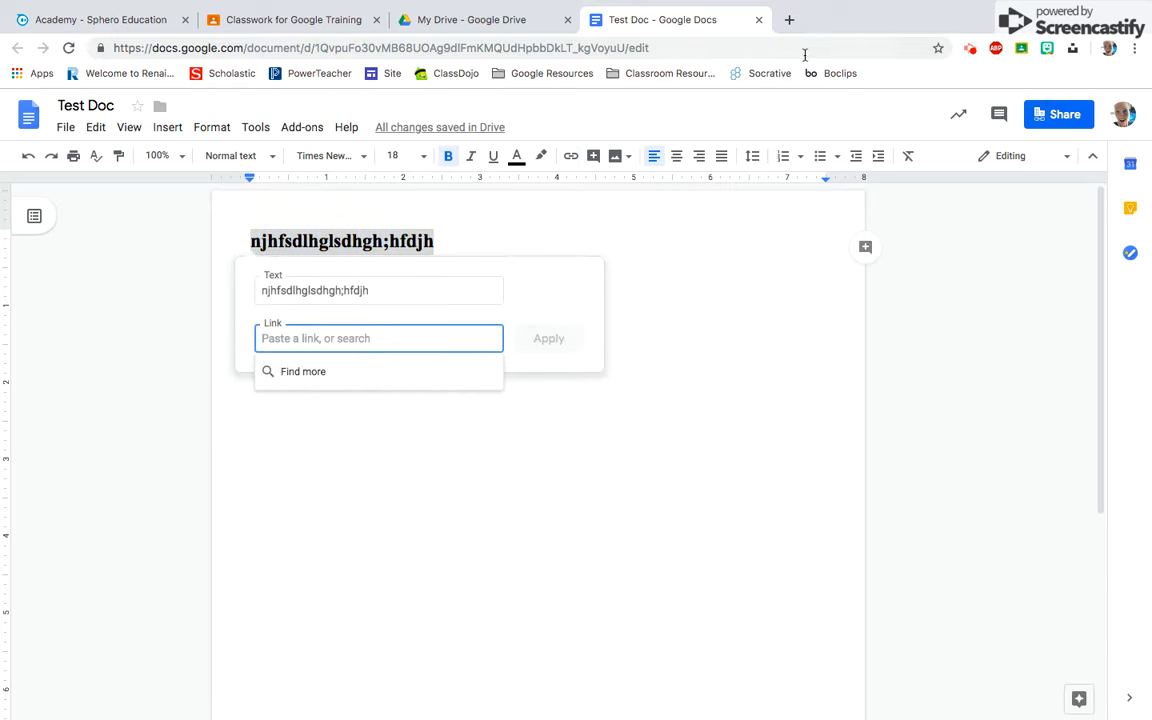
pyautogui.moveTo(178, 76)
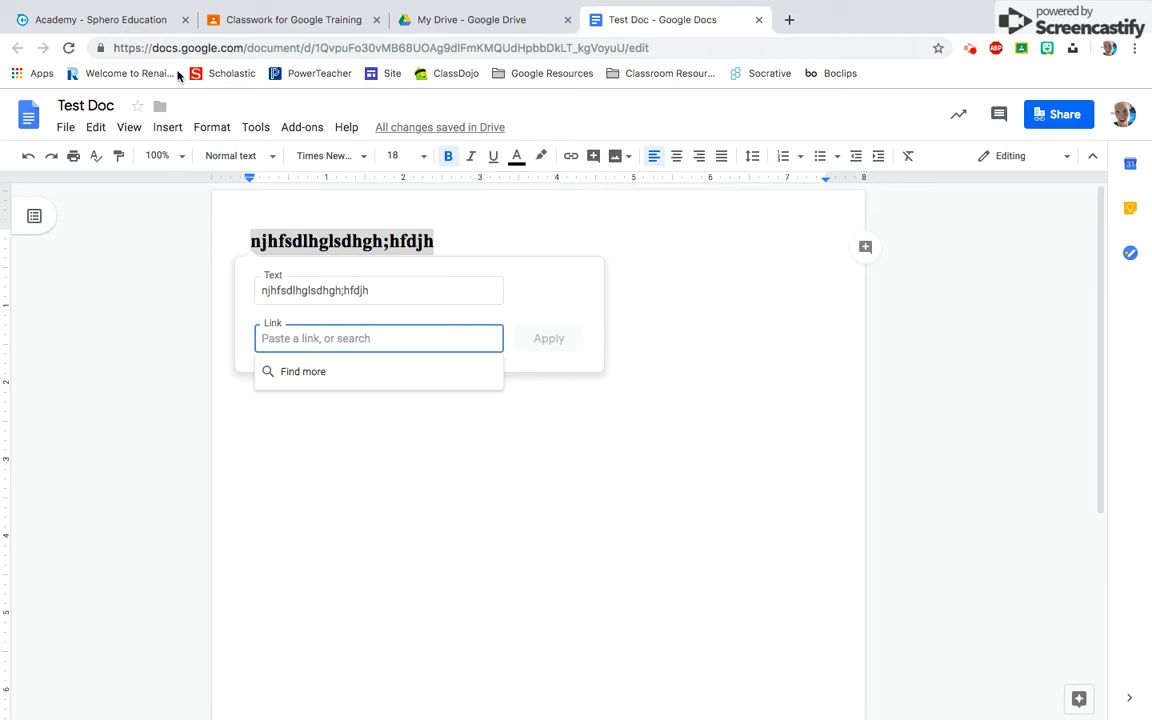
pyautogui.click(100, 19)
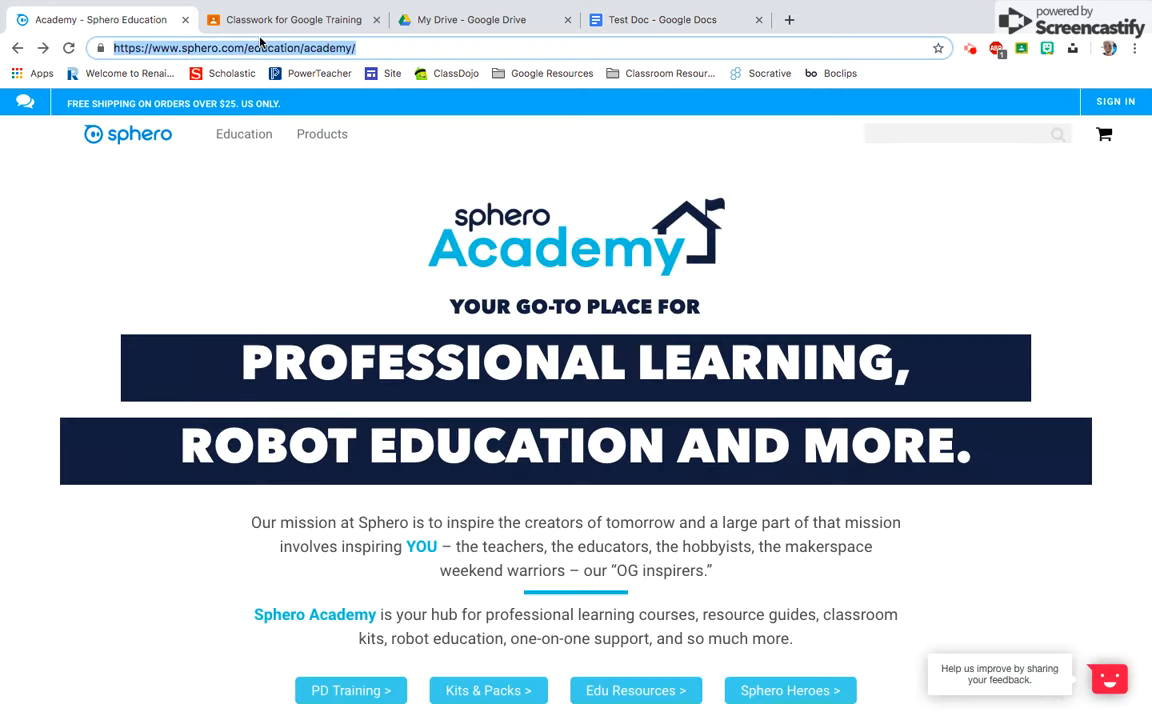
pyautogui.click(660, 19)
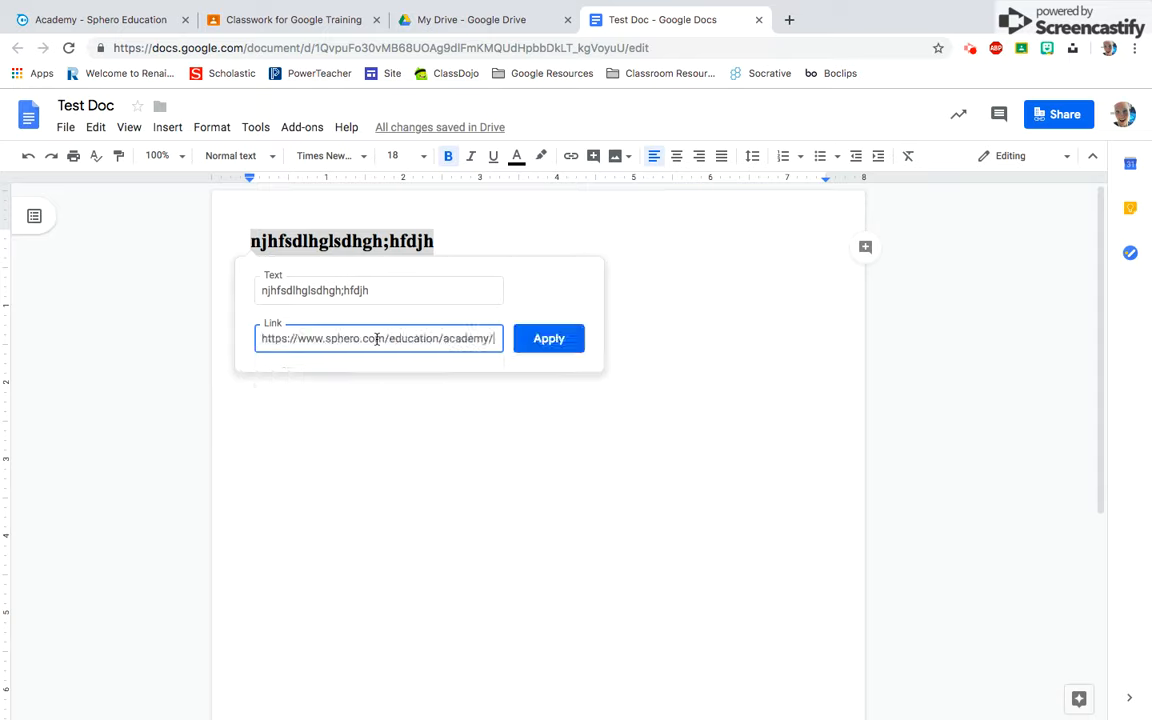
pyautogui.click(548, 338)
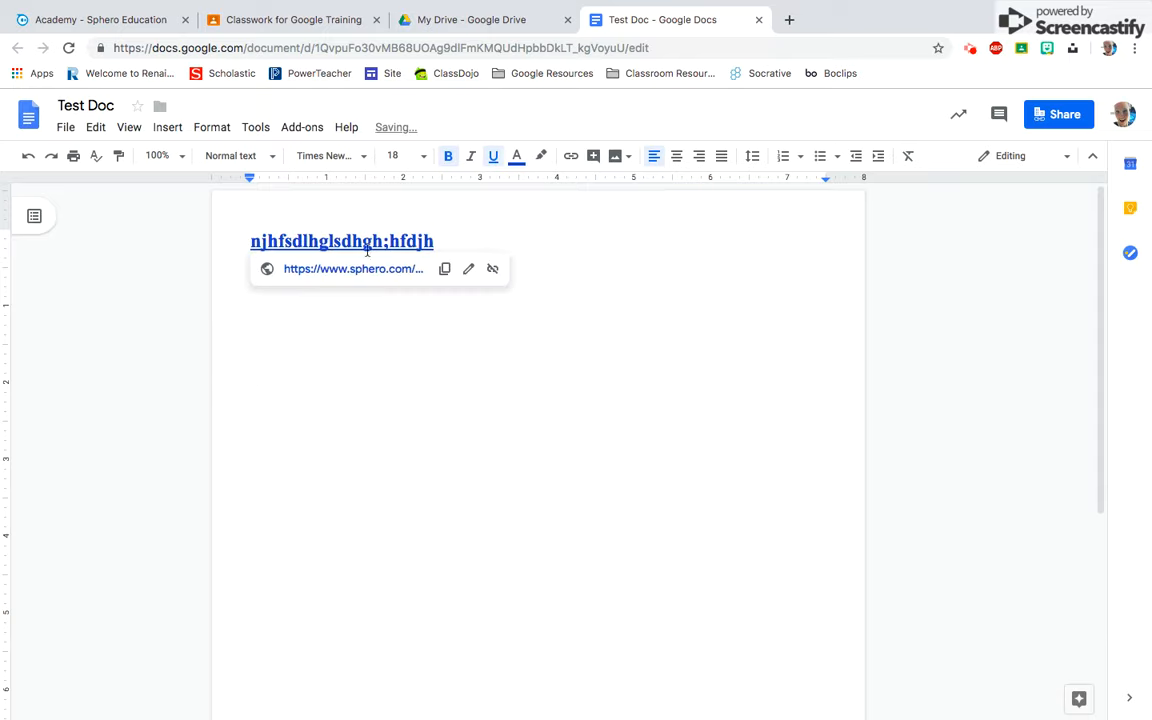
pyautogui.click(535, 373)
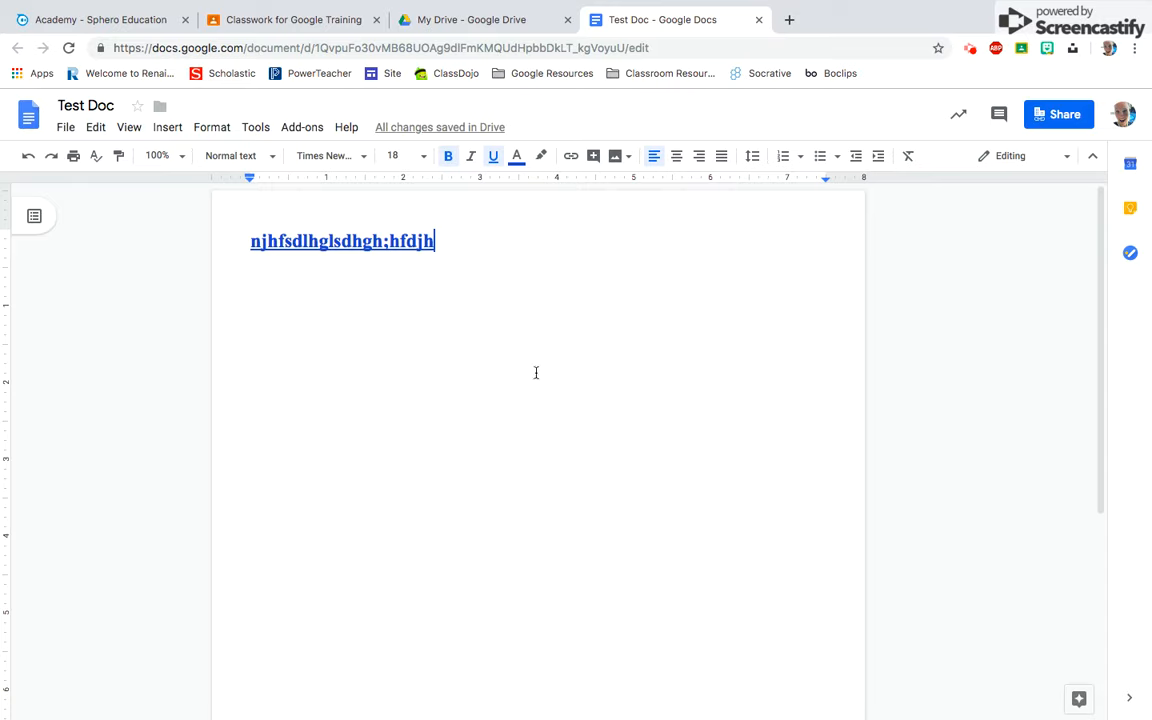
pyautogui.moveTo(307, 237)
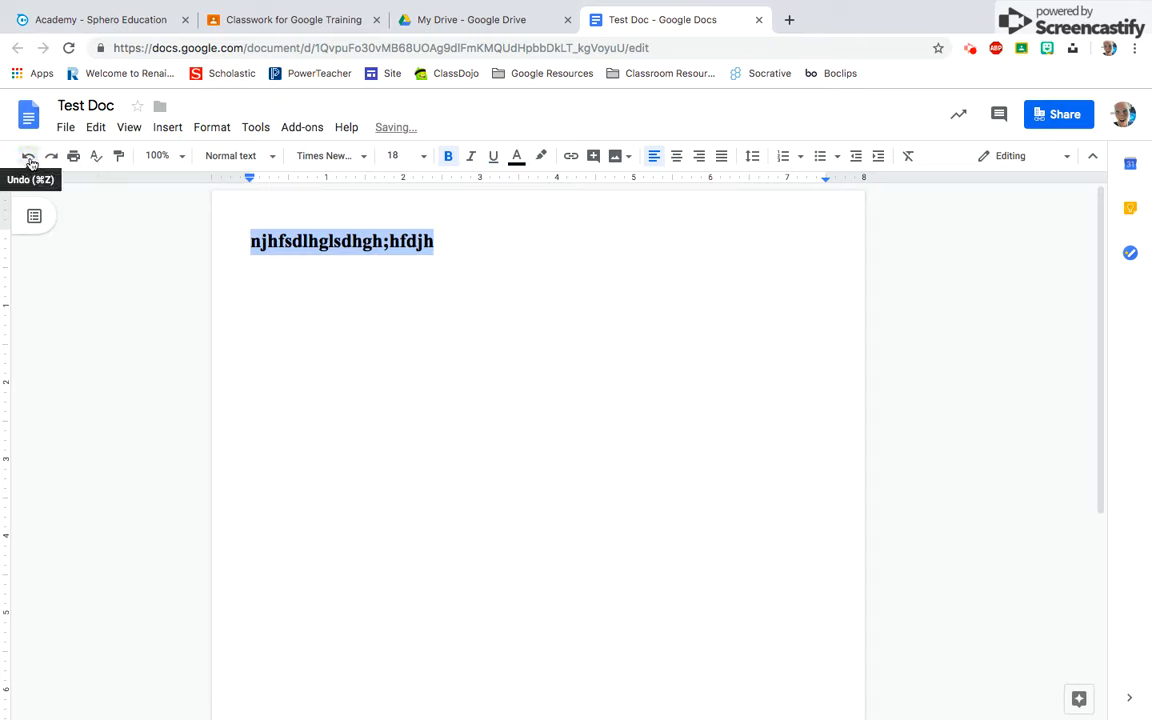
pyautogui.moveTo(51, 155)
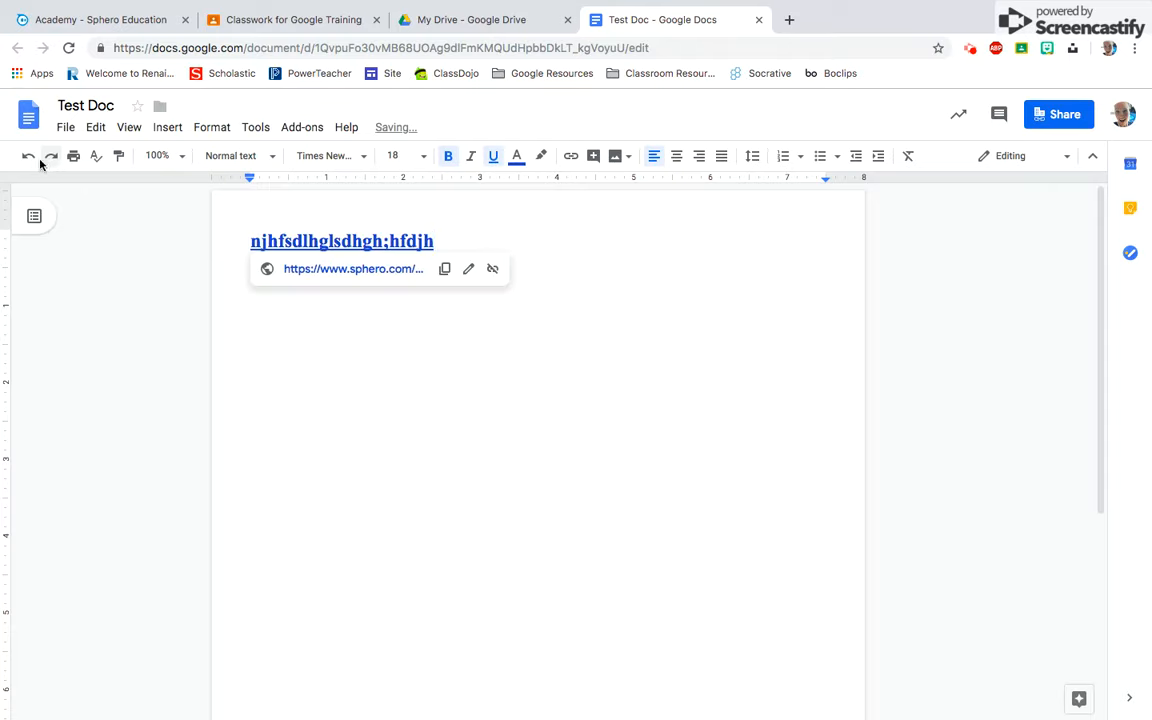
pyautogui.moveTo(74, 155)
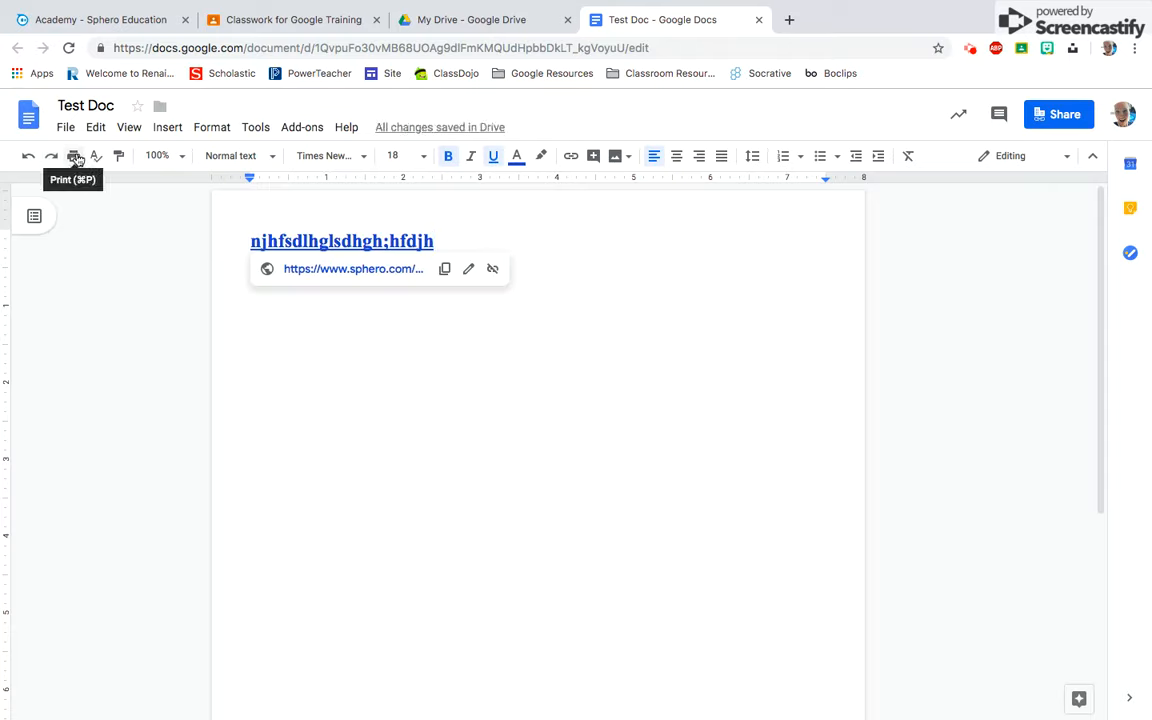
# Set Test Doc's page orientation to landscape in Page setup
pyautogui.click(65, 127)
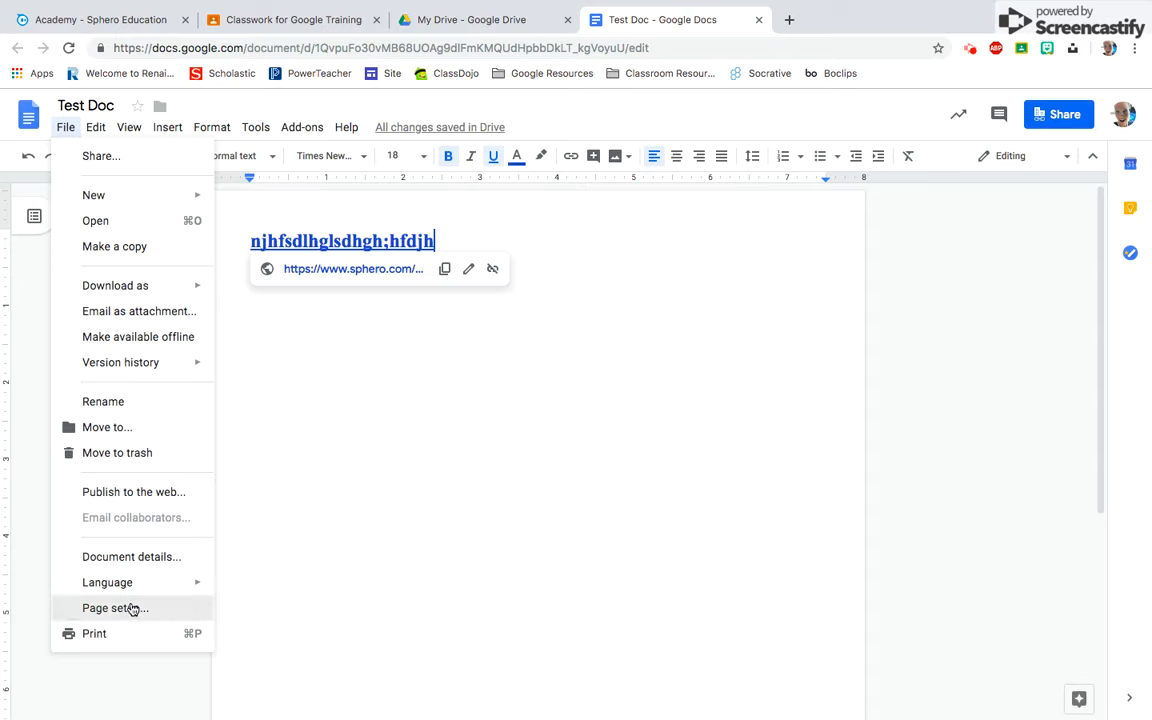
pyautogui.click(114, 608)
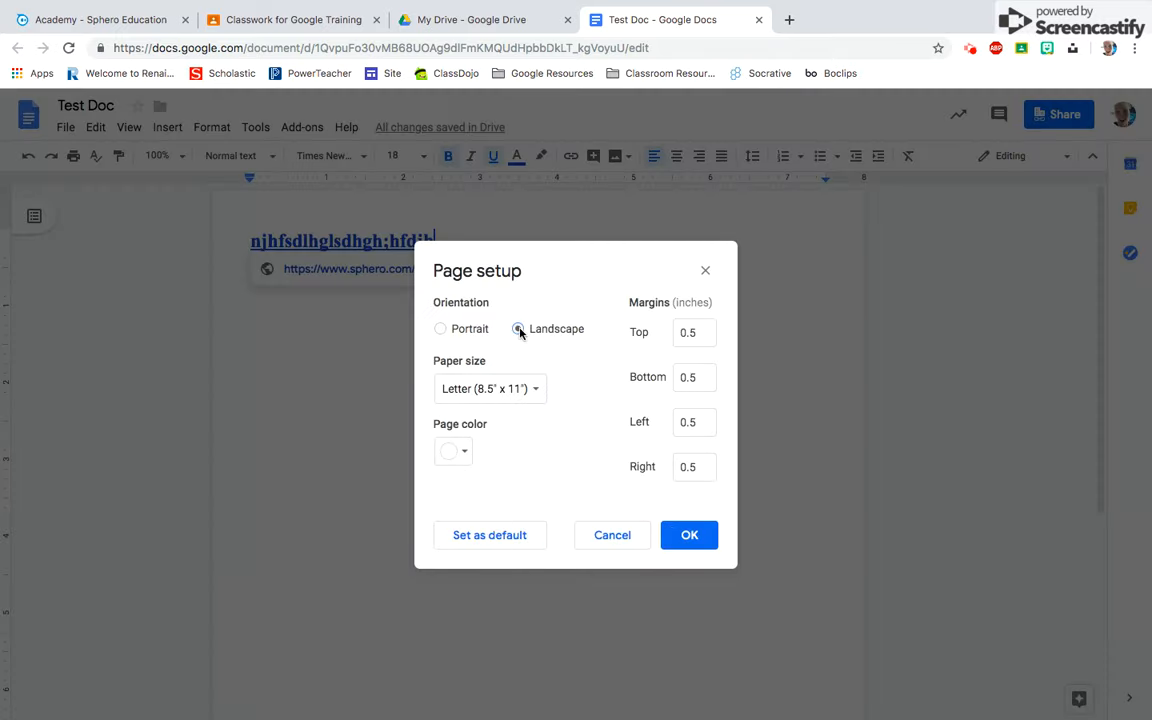
pyautogui.click(689, 535)
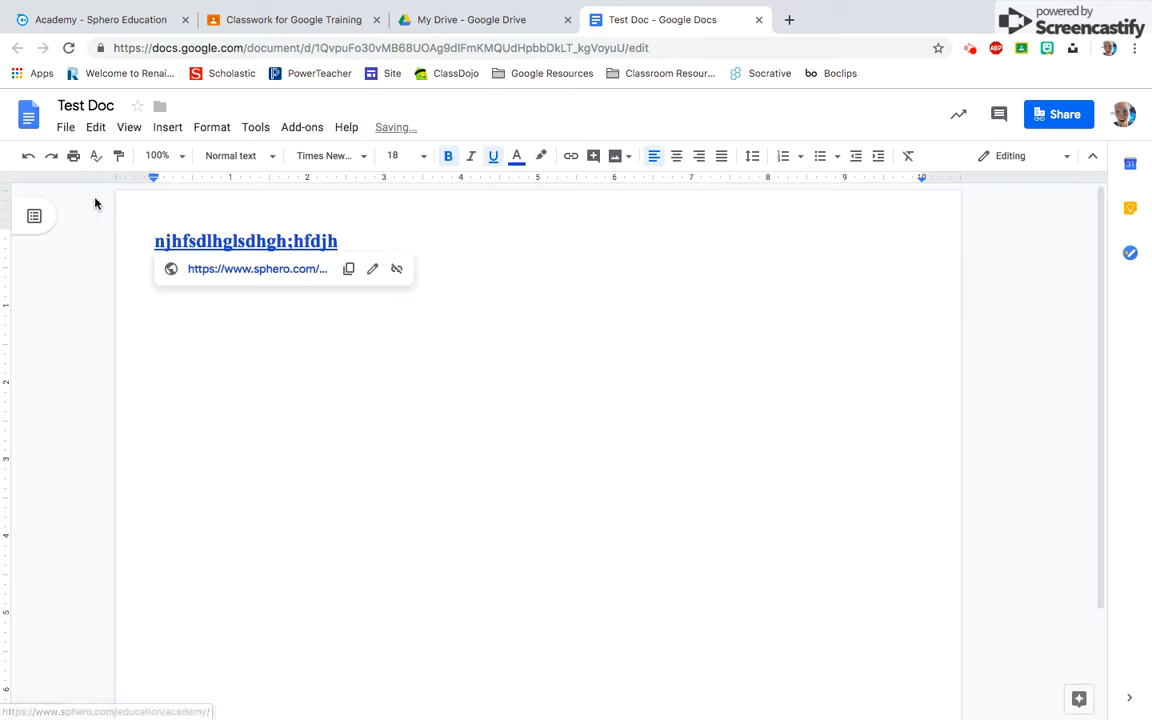
pyautogui.click(65, 127)
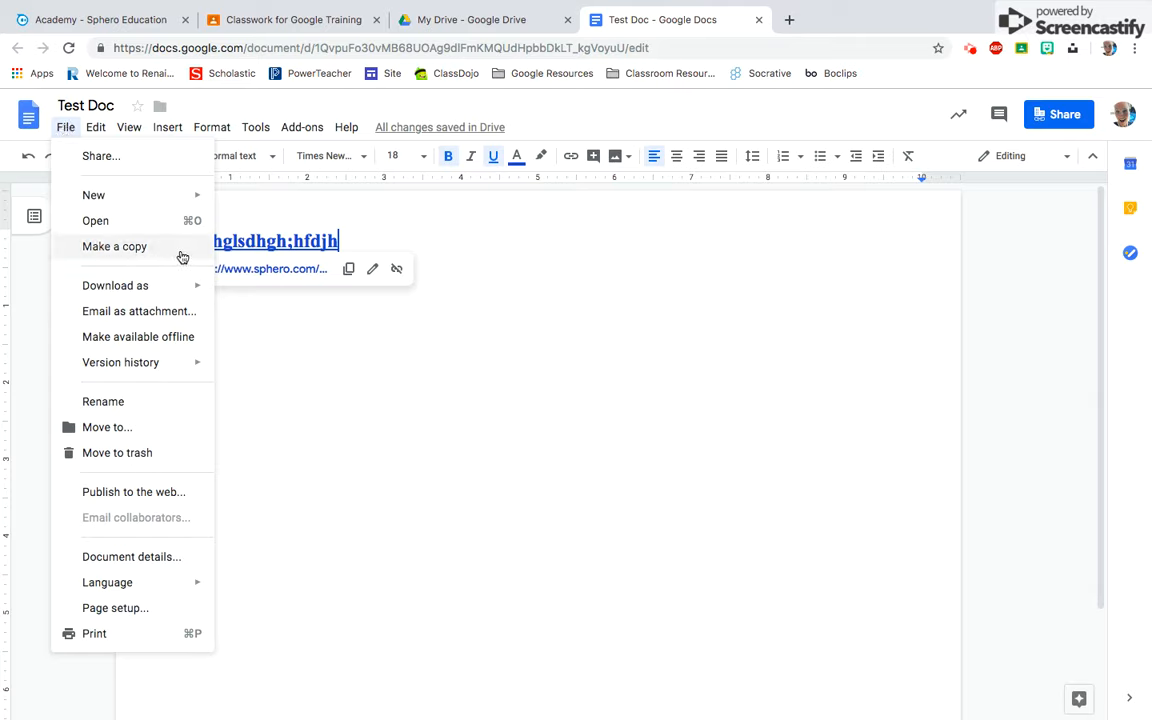
pyautogui.moveTo(90, 253)
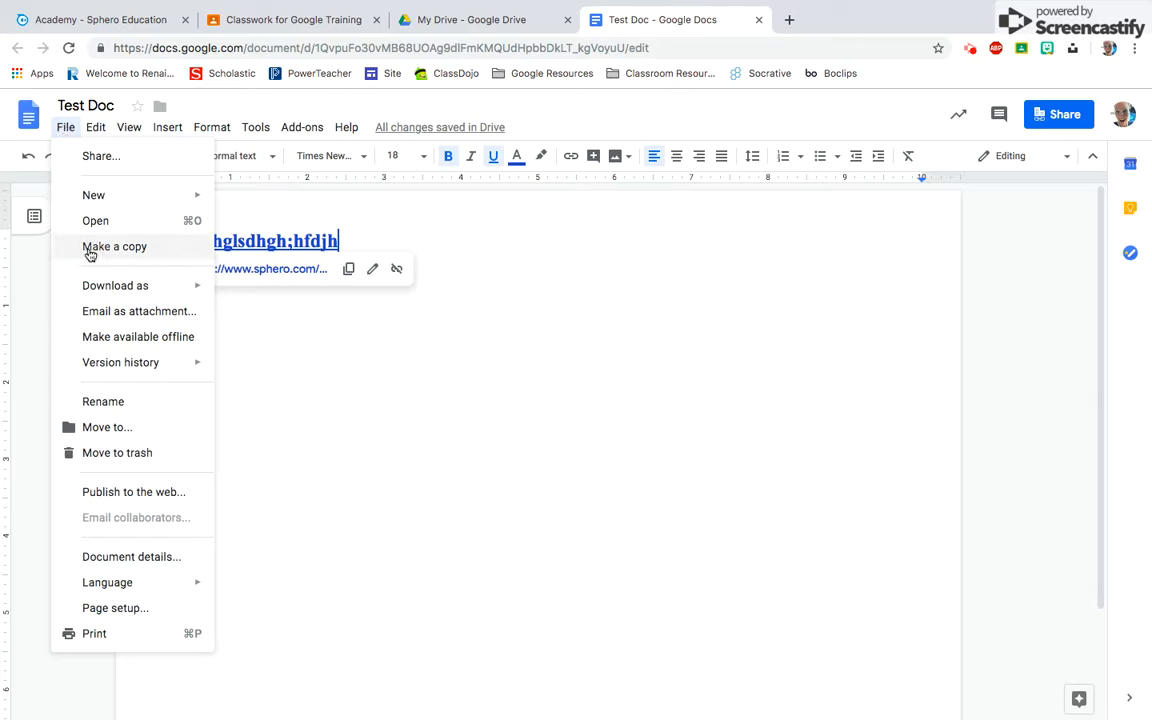
pyautogui.moveTo(356, 476)
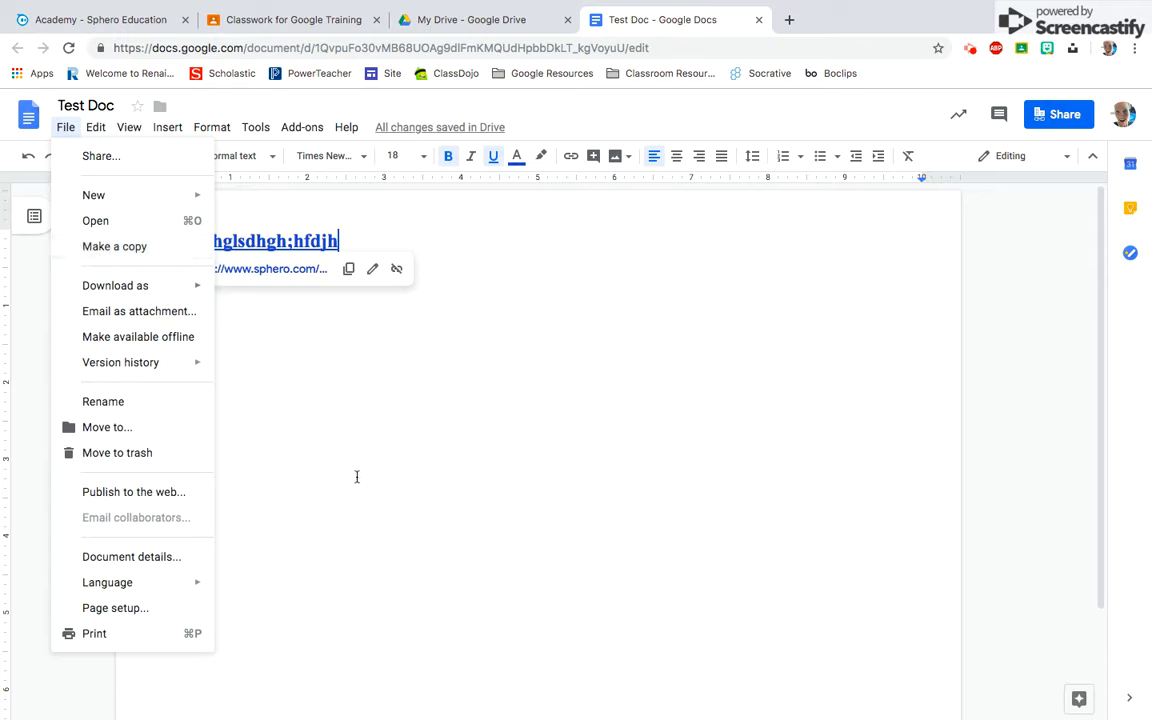
pyautogui.click(380, 490)
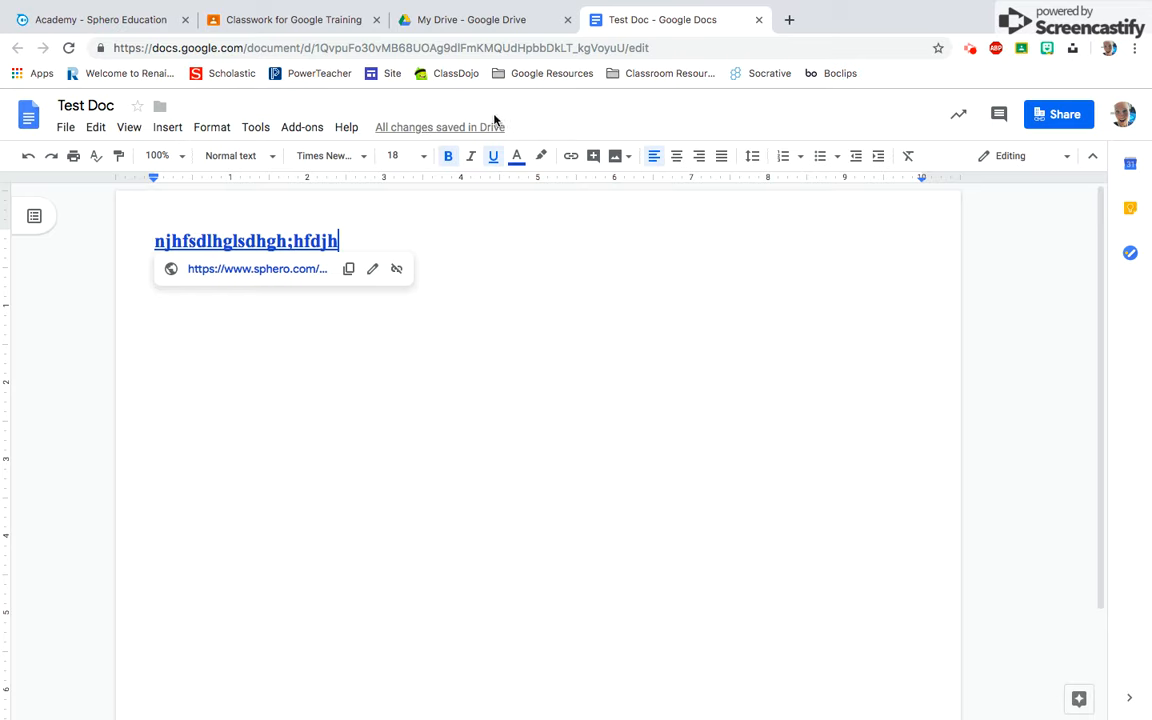
pyautogui.moveTo(516, 134)
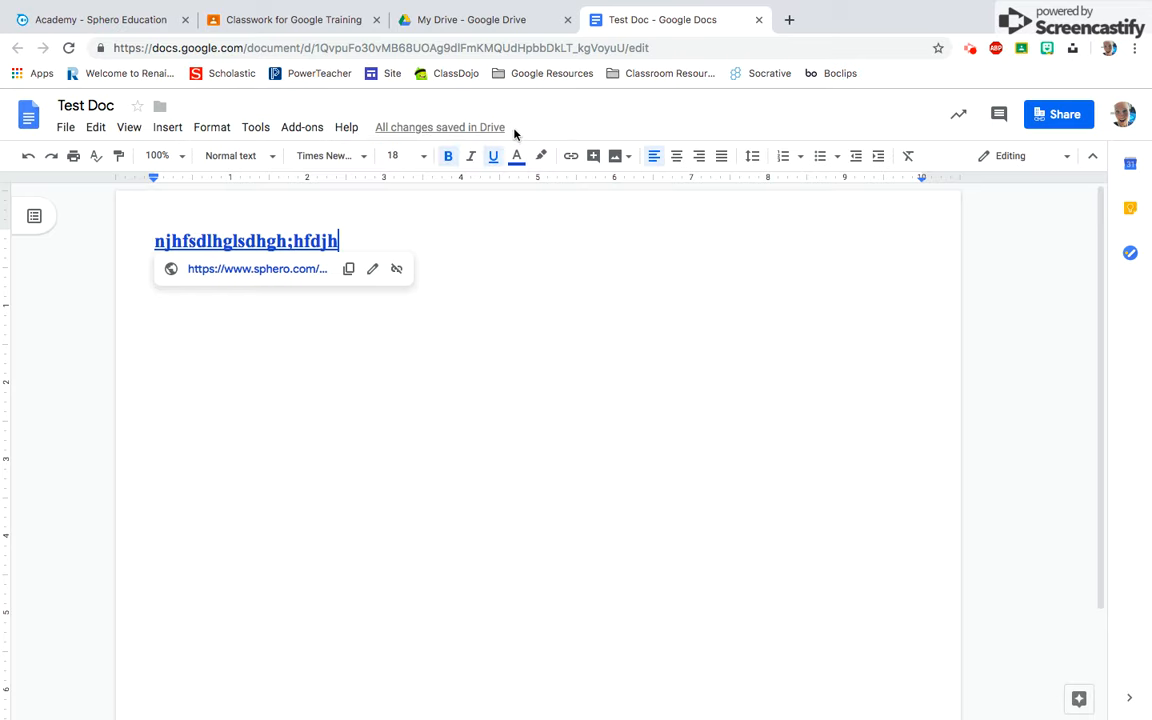
pyautogui.moveTo(545, 266)
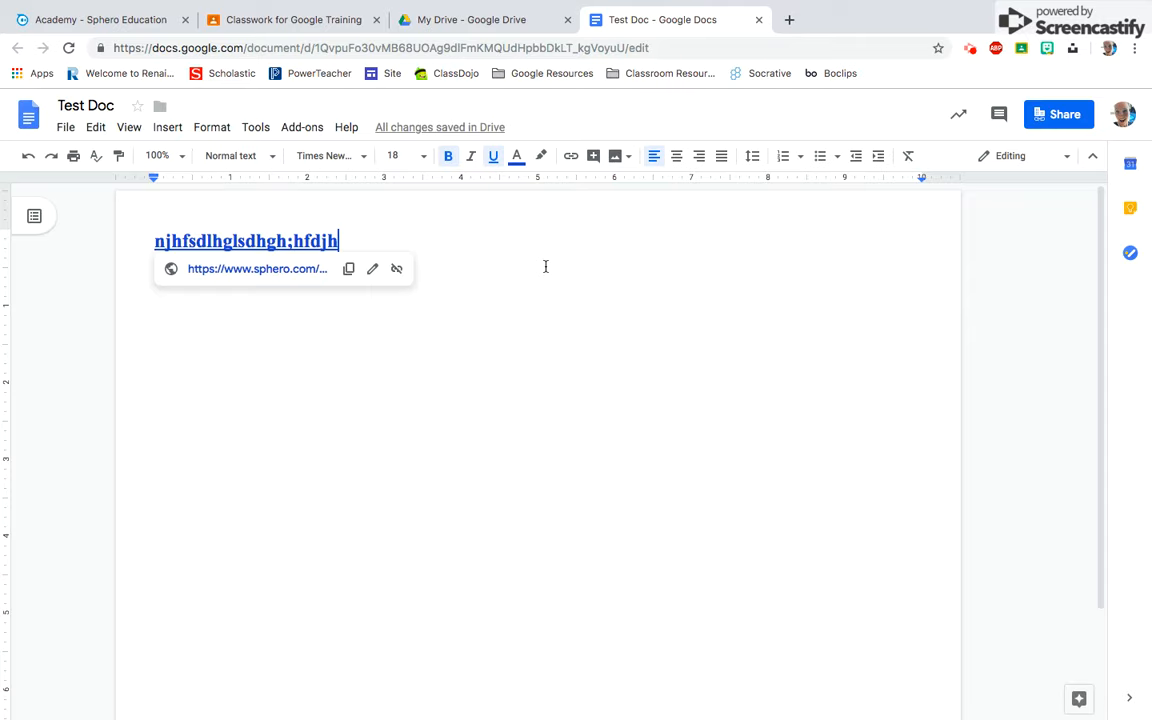